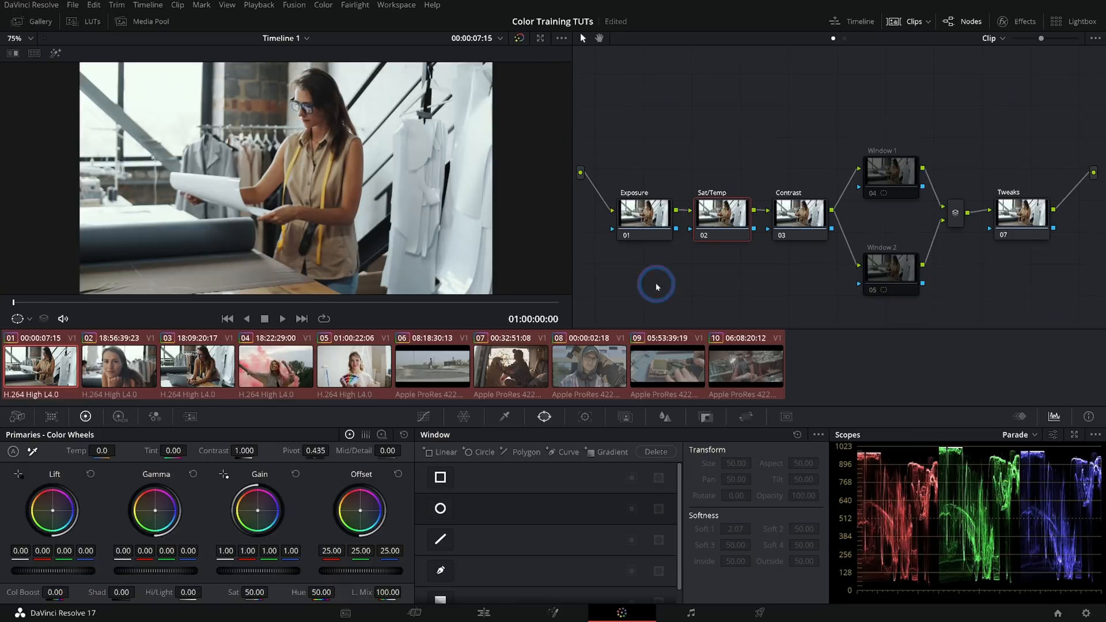
Check the soldering clip's node tree, then load clip 05, the paint-swatch portrait
{"action": "left_click", "coordinate": [665, 365]}
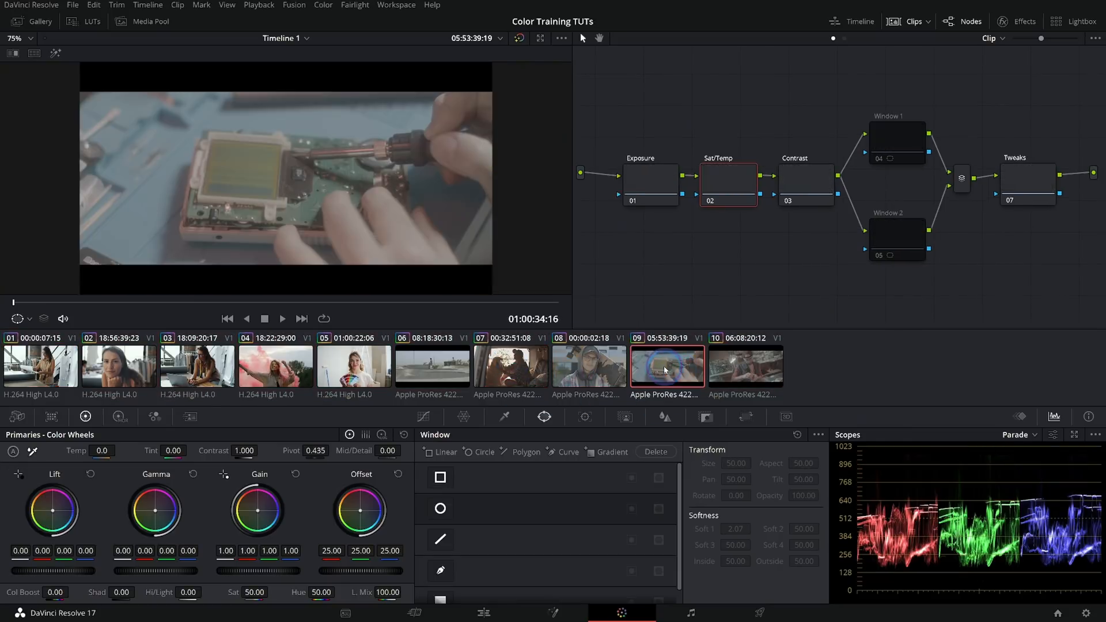
{"action": "left_click", "coordinate": [510, 365]}
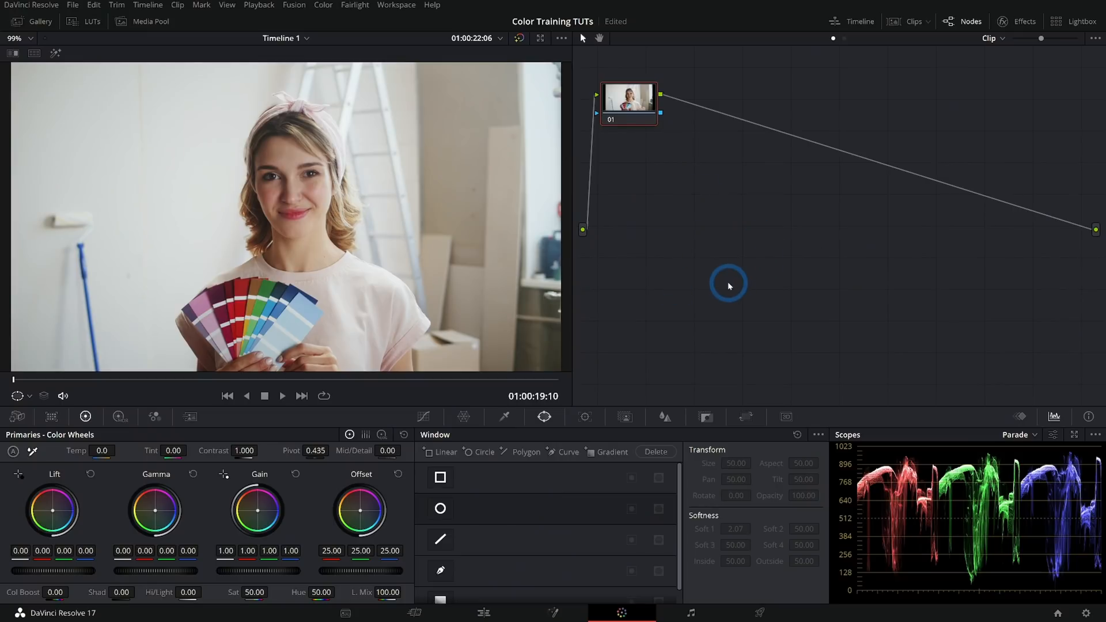
{"action": "mouse_move", "coordinate": [560, 144]}
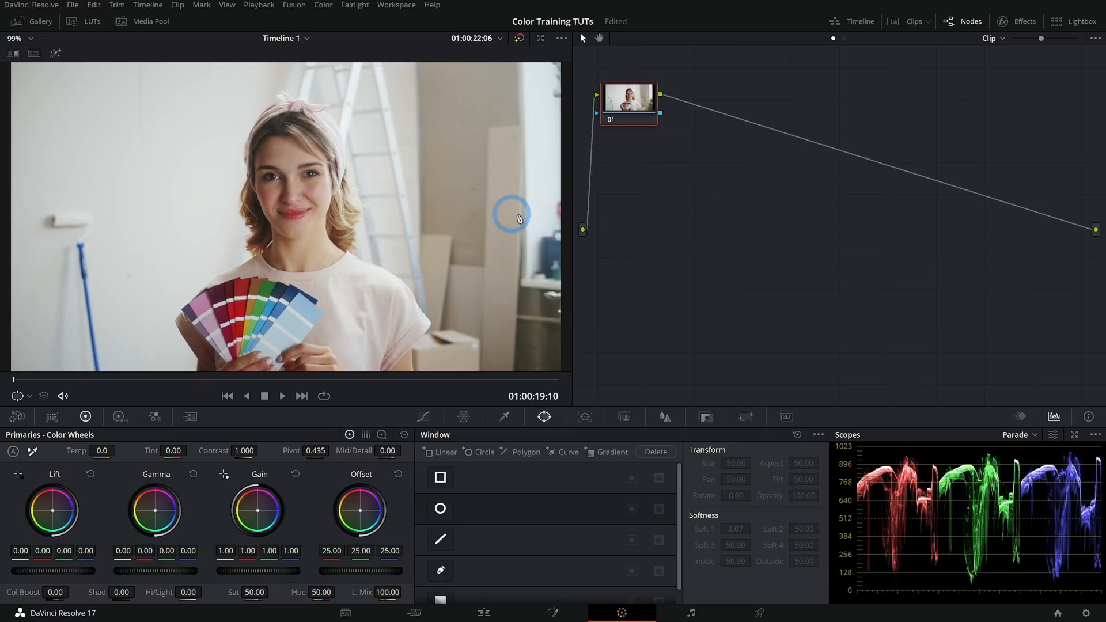
{"action": "mouse_move", "coordinate": [714, 186]}
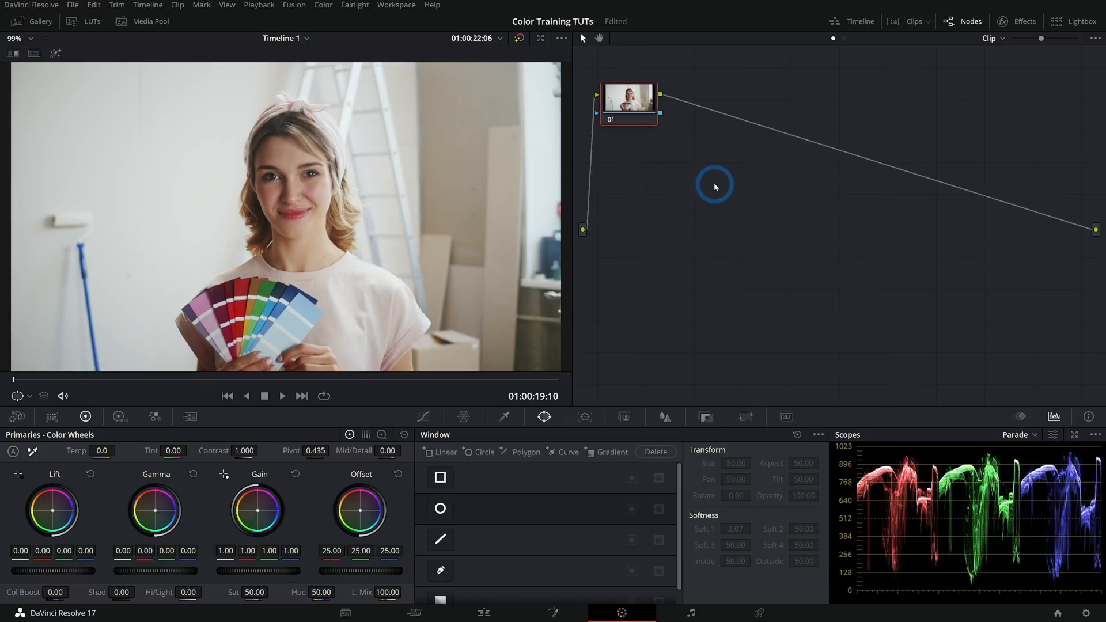
{"action": "mouse_move", "coordinate": [917, 281]}
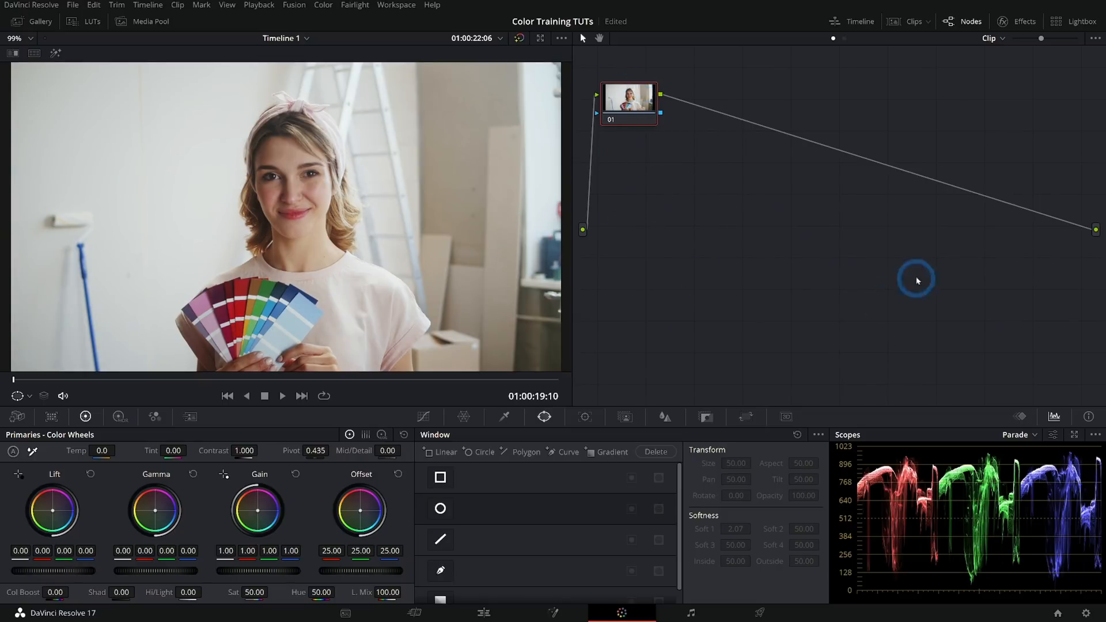
{"action": "mouse_move", "coordinate": [729, 275]}
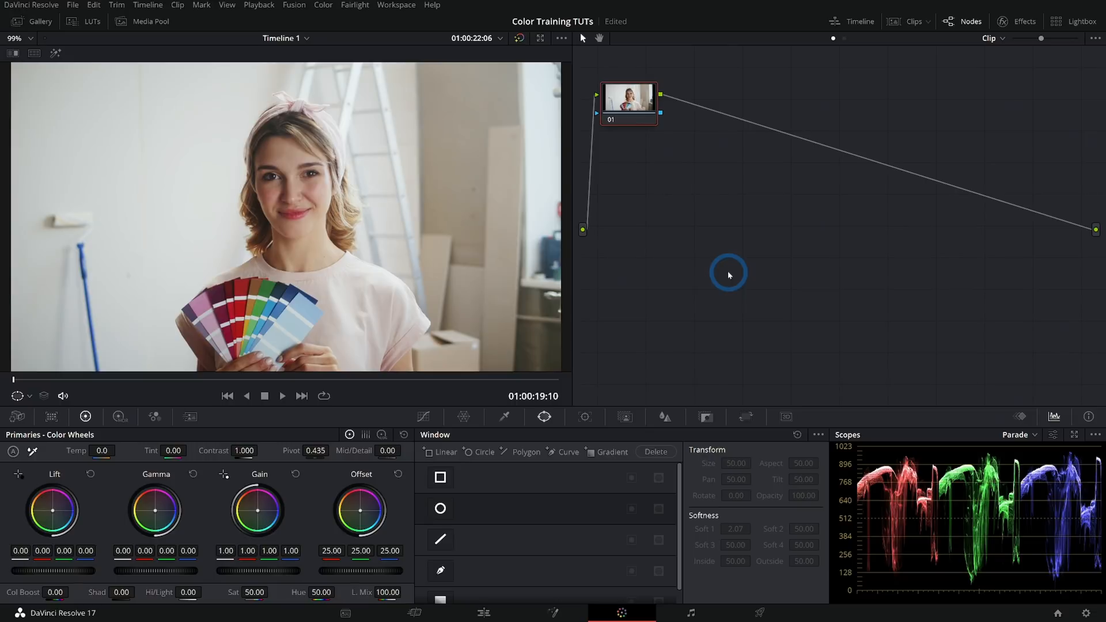
{"action": "mouse_move", "coordinate": [732, 272]}
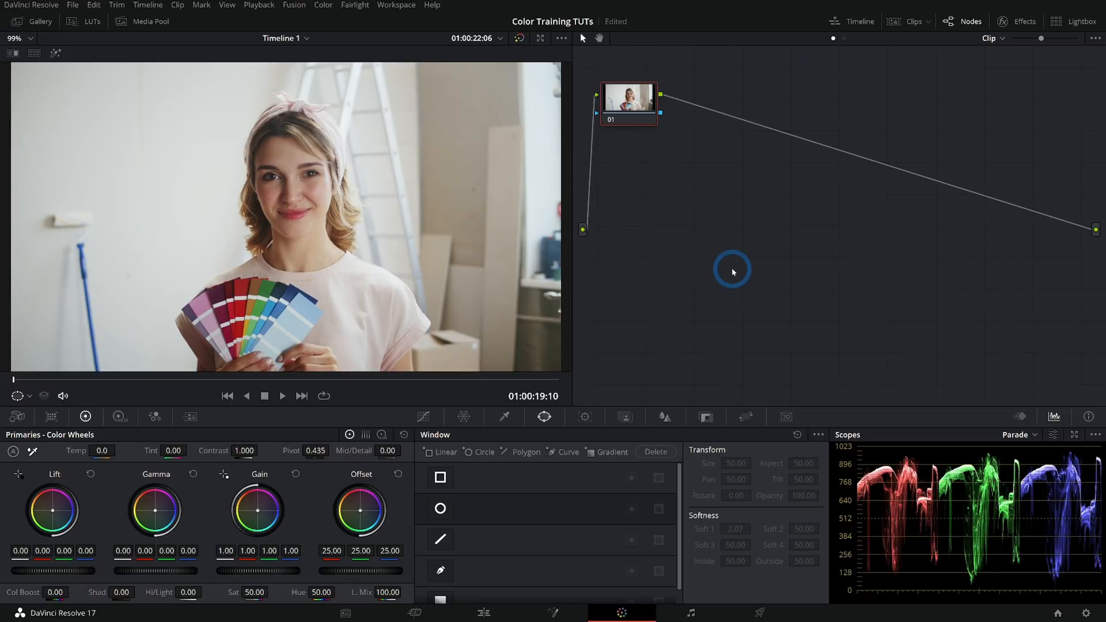
{"action": "mouse_move", "coordinate": [623, 101]}
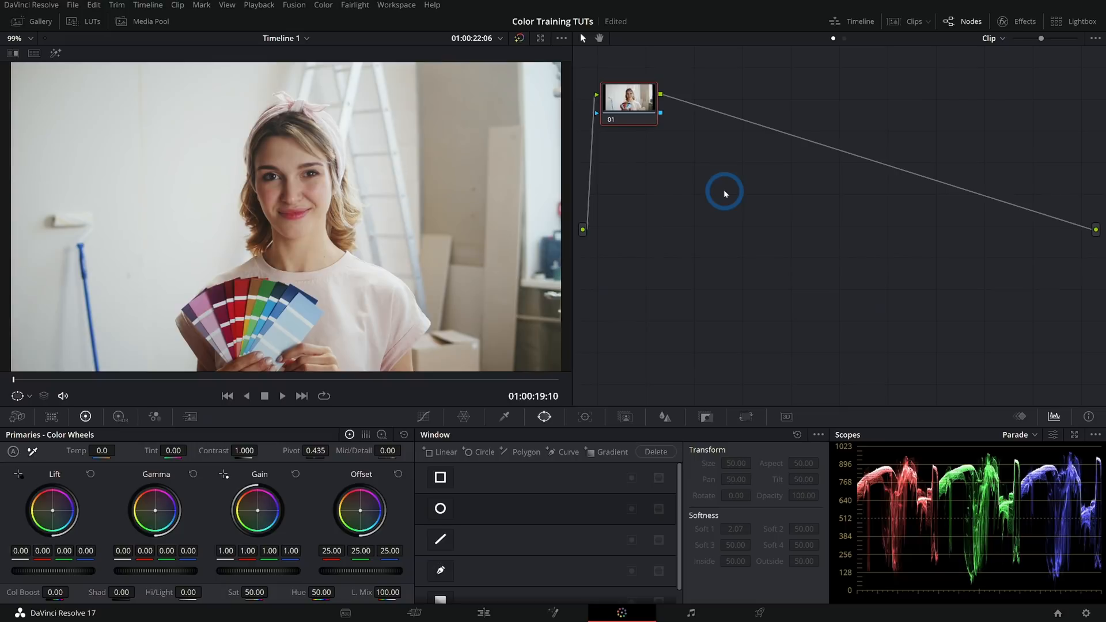
{"action": "mouse_move", "coordinate": [345, 544]}
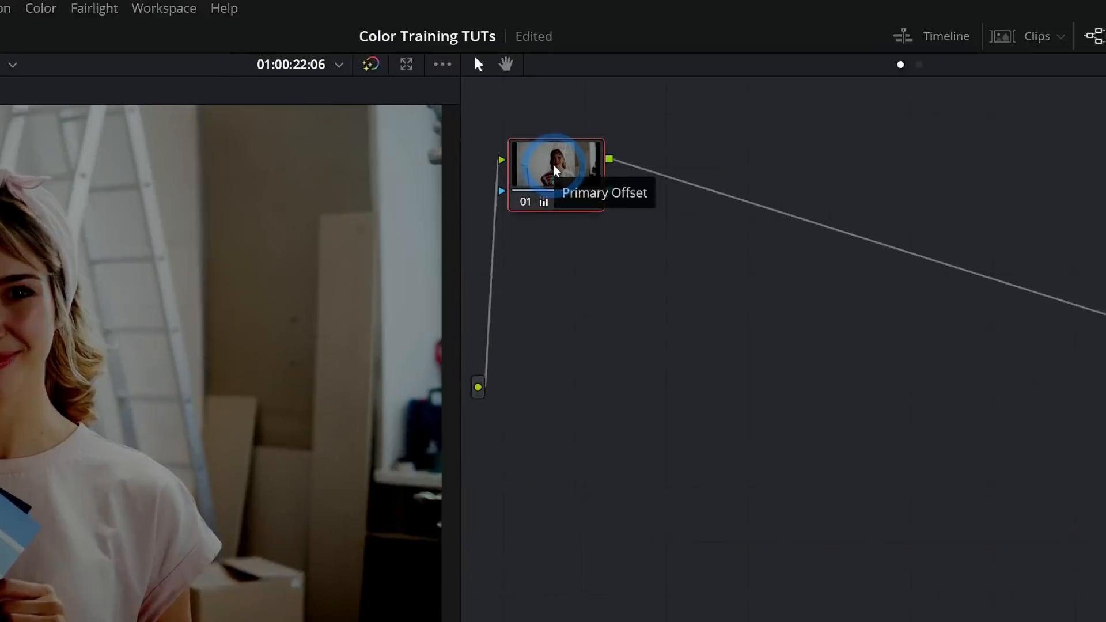
Start labelling node 01 'Dark' through its Node Label option, then dismiss the menu
{"action": "right_click", "coordinate": [556, 169]}
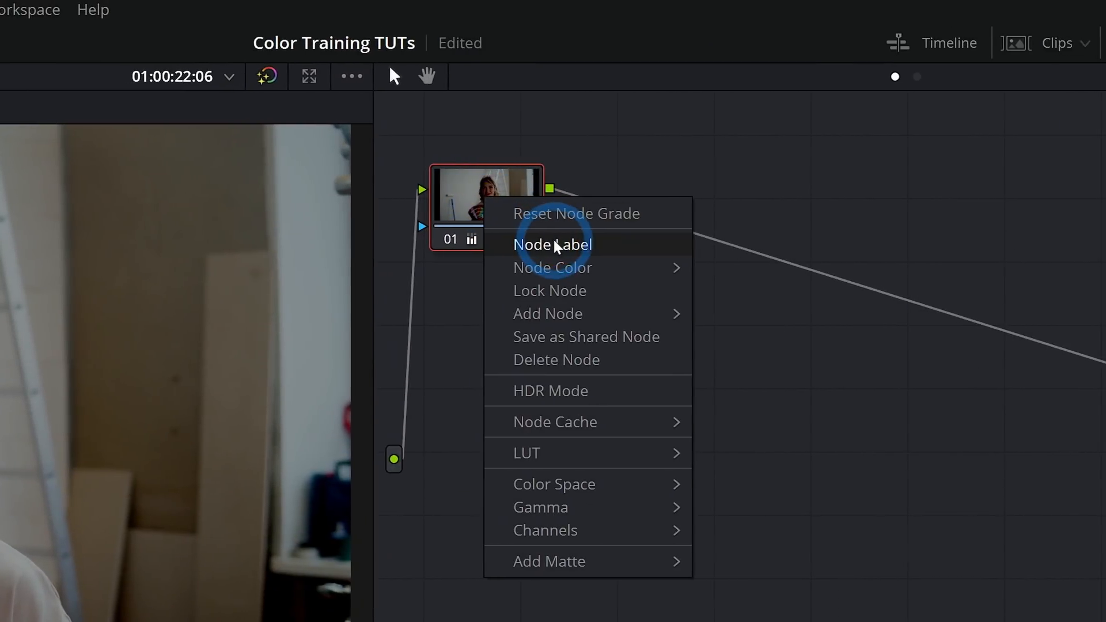
{"action": "left_click", "coordinate": [552, 244]}
{"action": "type", "text": "Dark"}
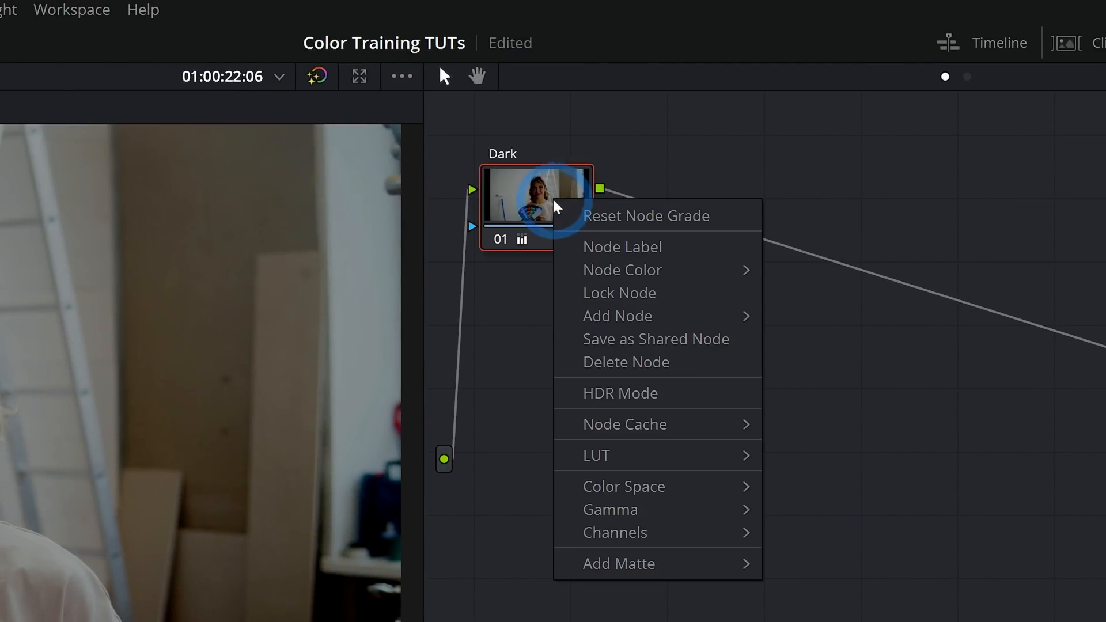
{"action": "left_click", "coordinate": [617, 317]}
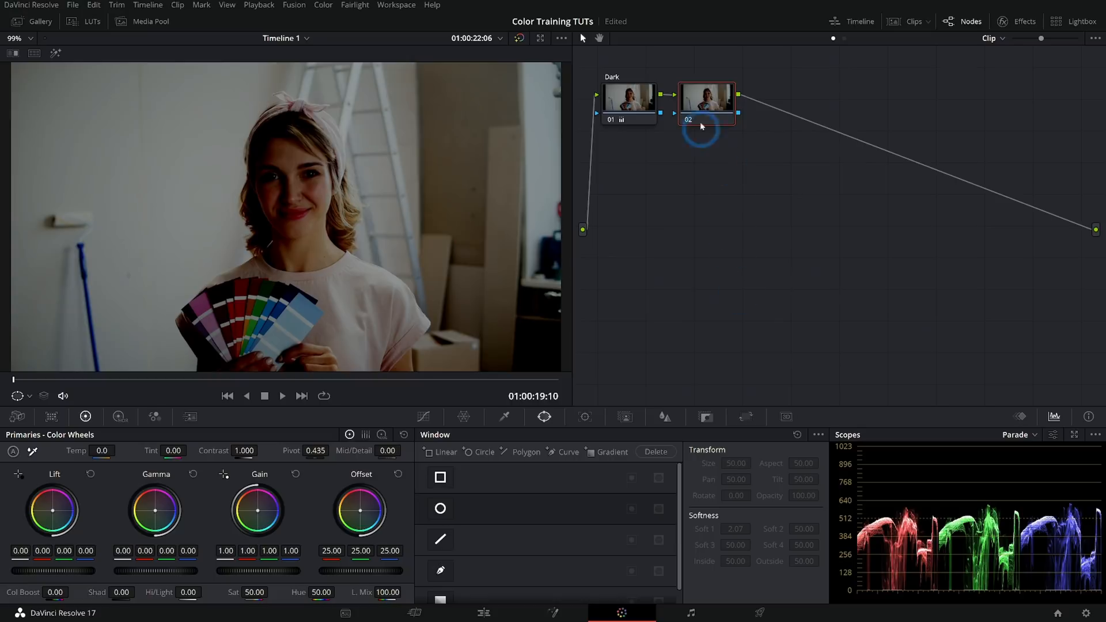
{"action": "mouse_move", "coordinate": [426, 523]}
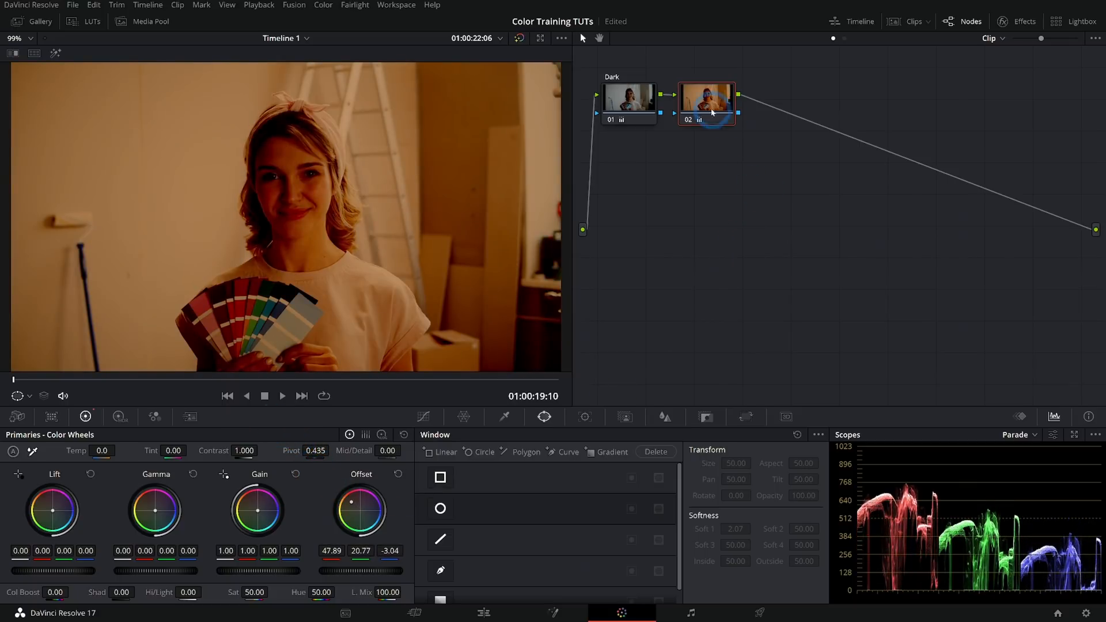
Label node 02 'Yellow', then toggle the Dark node's correction off and on
{"action": "right_click", "coordinate": [706, 104]}
{"action": "type", "text": "Yellow"}
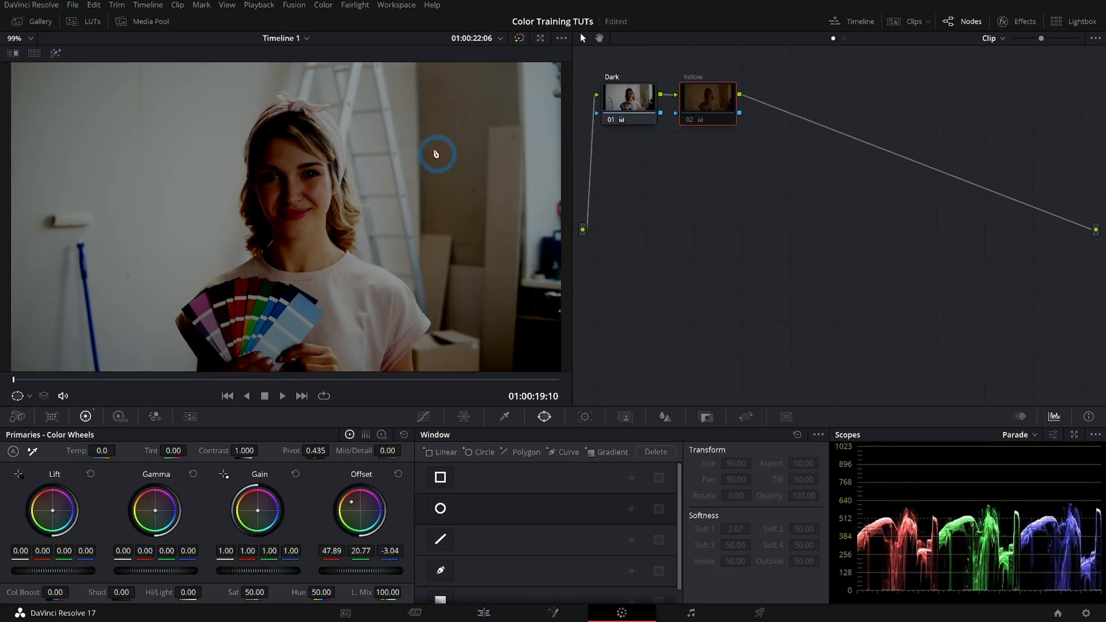
{"action": "left_click", "coordinate": [611, 119]}
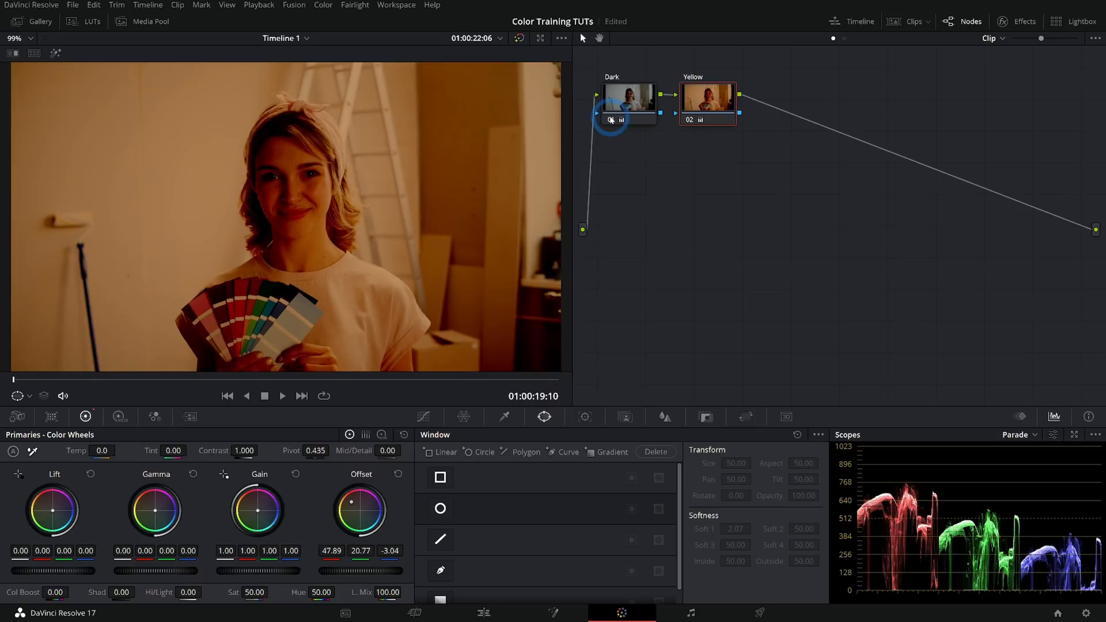
{"action": "left_click", "coordinate": [610, 120]}
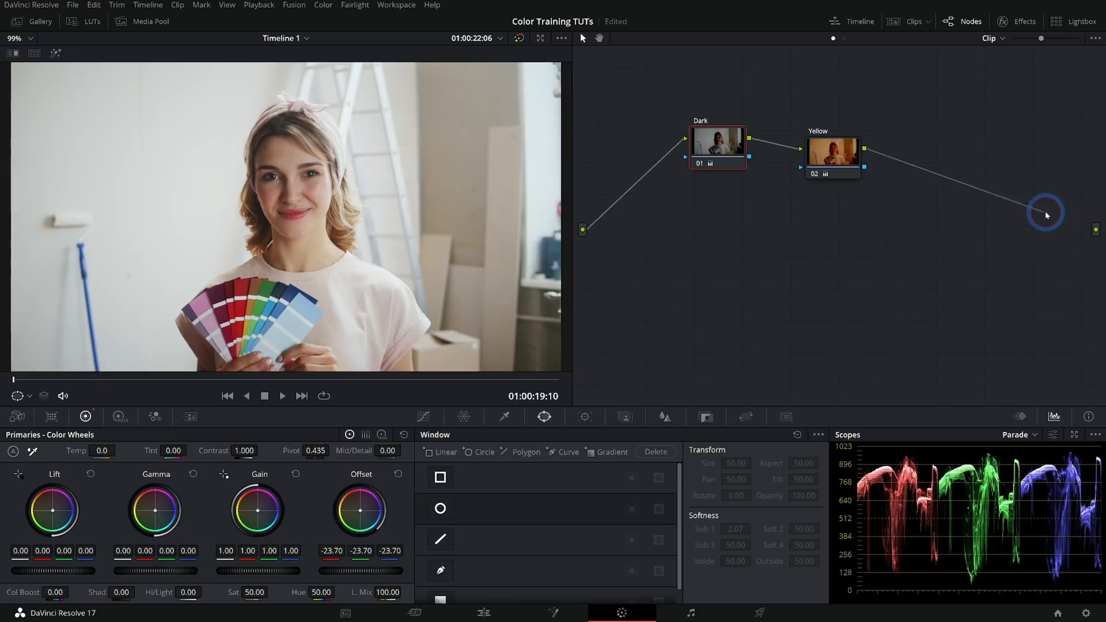
Move the Yellow node below Dark, then apply Reset All Grades and Nodes
{"action": "left_click_drag", "start_coordinate": [1043, 215], "coordinate": [864, 150]}
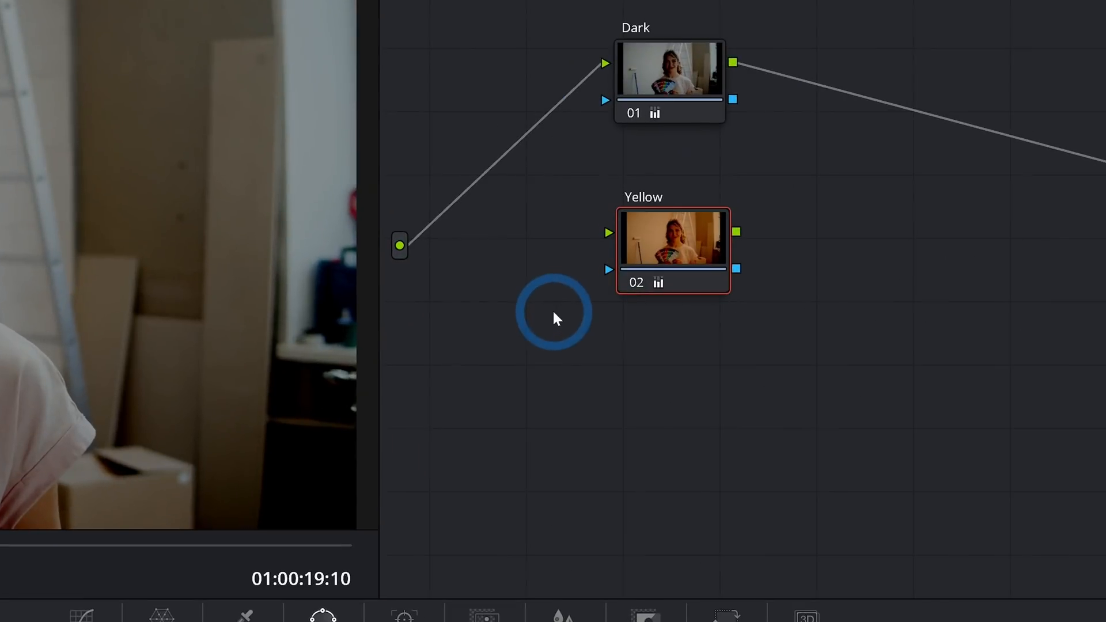
{"action": "right_click", "coordinate": [553, 314]}
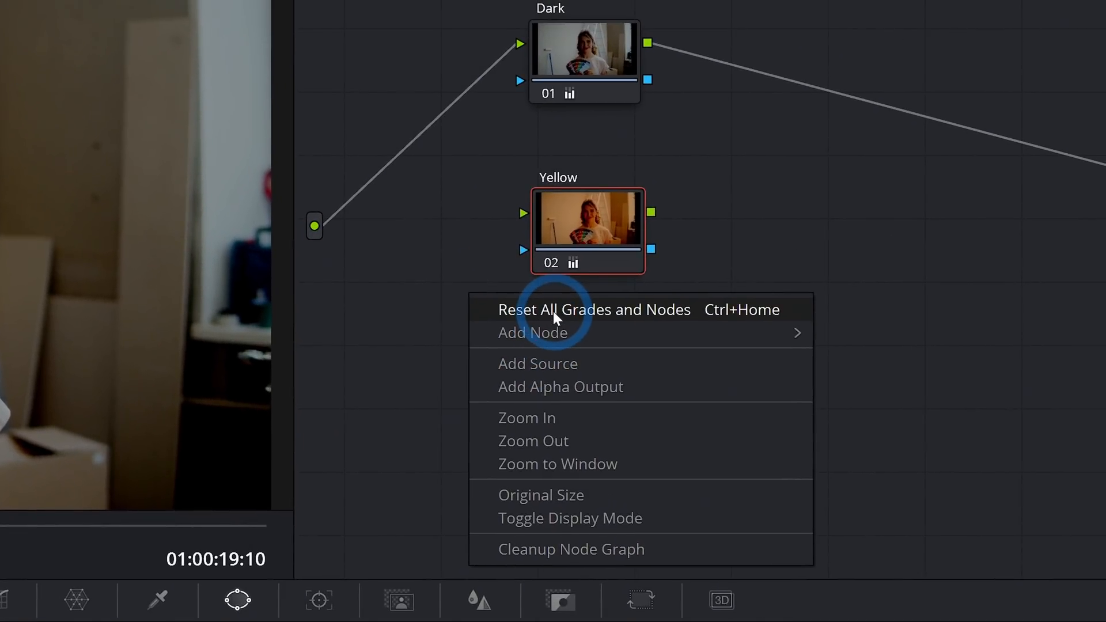
{"action": "left_click", "coordinate": [594, 310]}
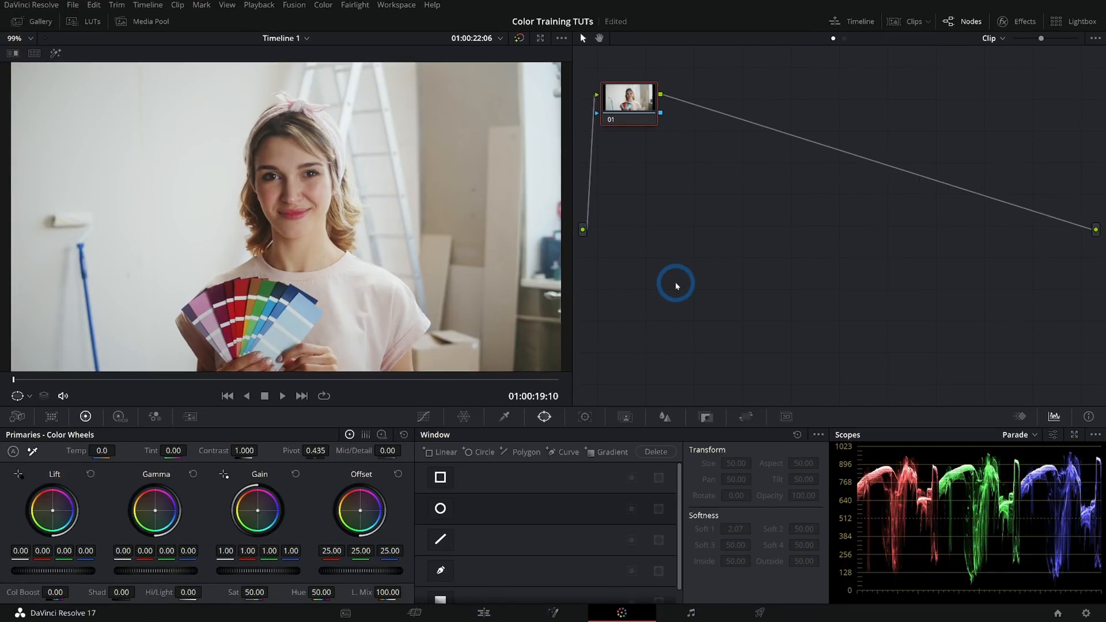
{"action": "mouse_move", "coordinate": [689, 236]}
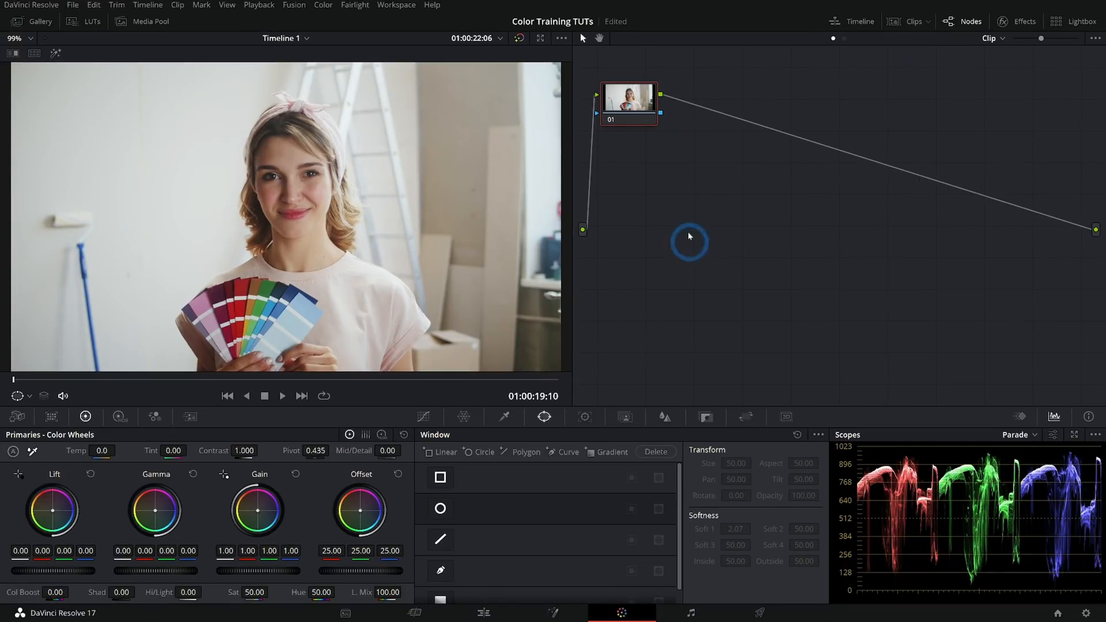
Collapse the nearly twenty-node tree with Reset All Grades and Nodes
{"action": "left_click_drag", "start_coordinate": [628, 104], "coordinate": [653, 216]}
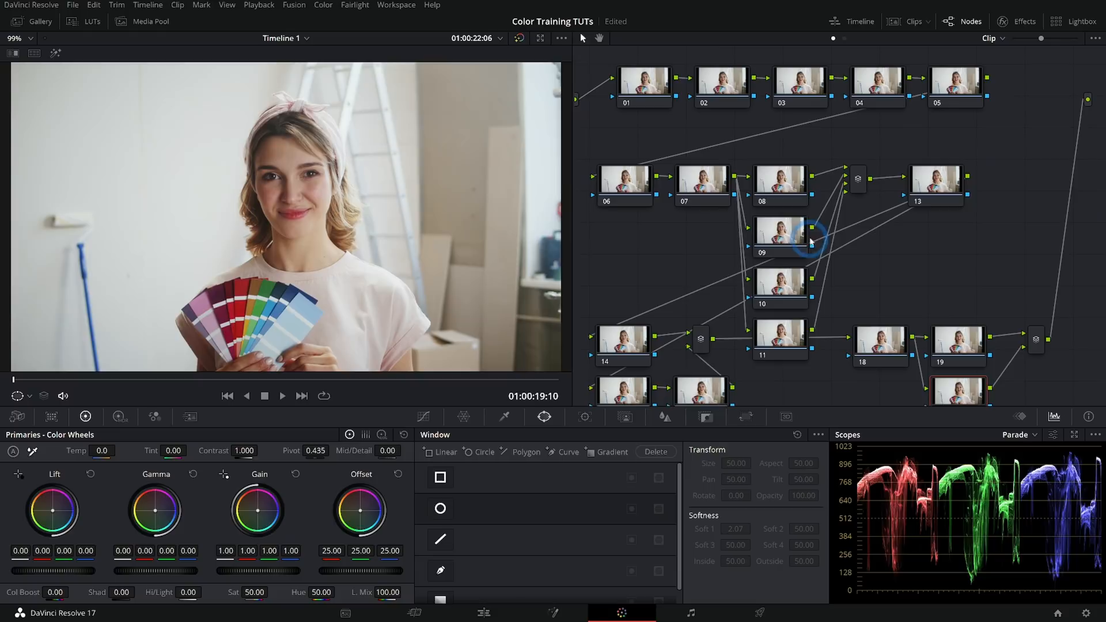
{"action": "mouse_move", "coordinate": [771, 277]}
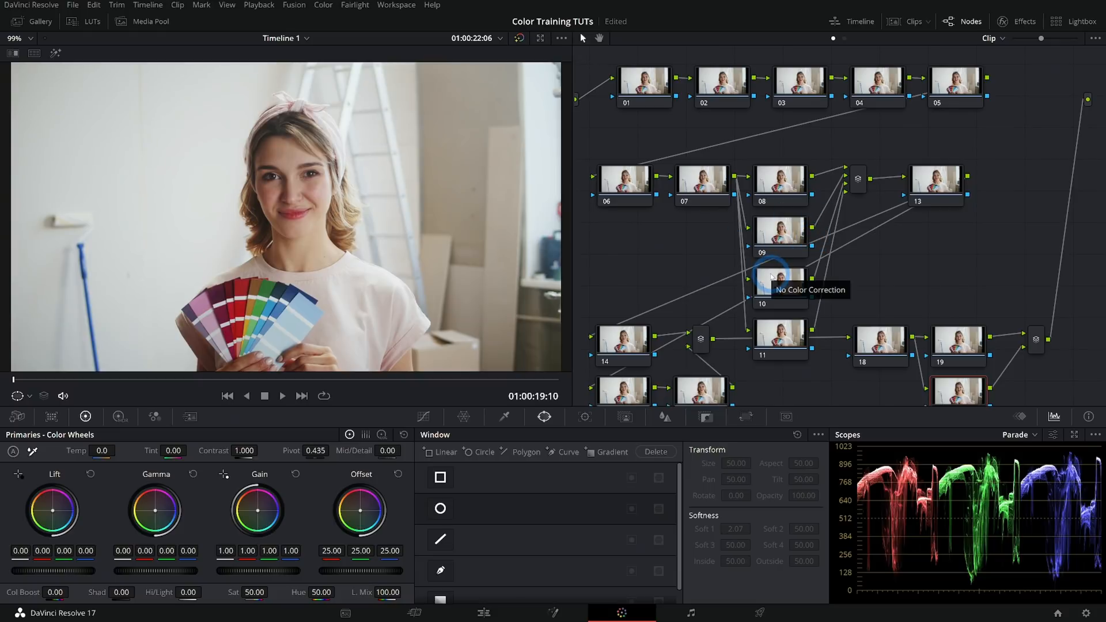
{"action": "mouse_move", "coordinate": [896, 301]}
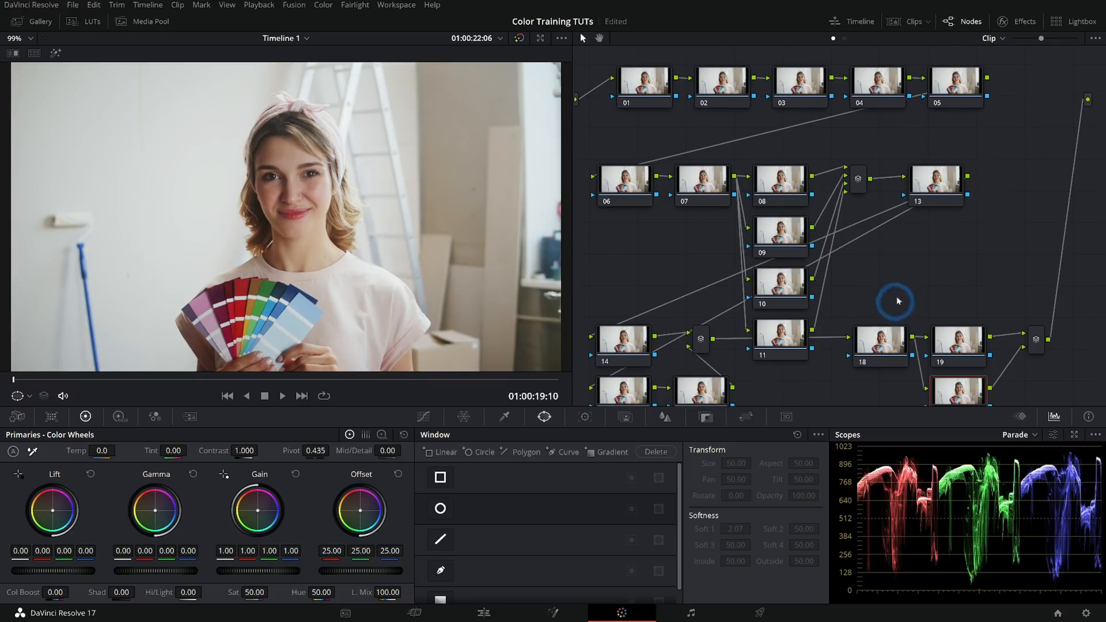
{"action": "mouse_move", "coordinate": [776, 314]}
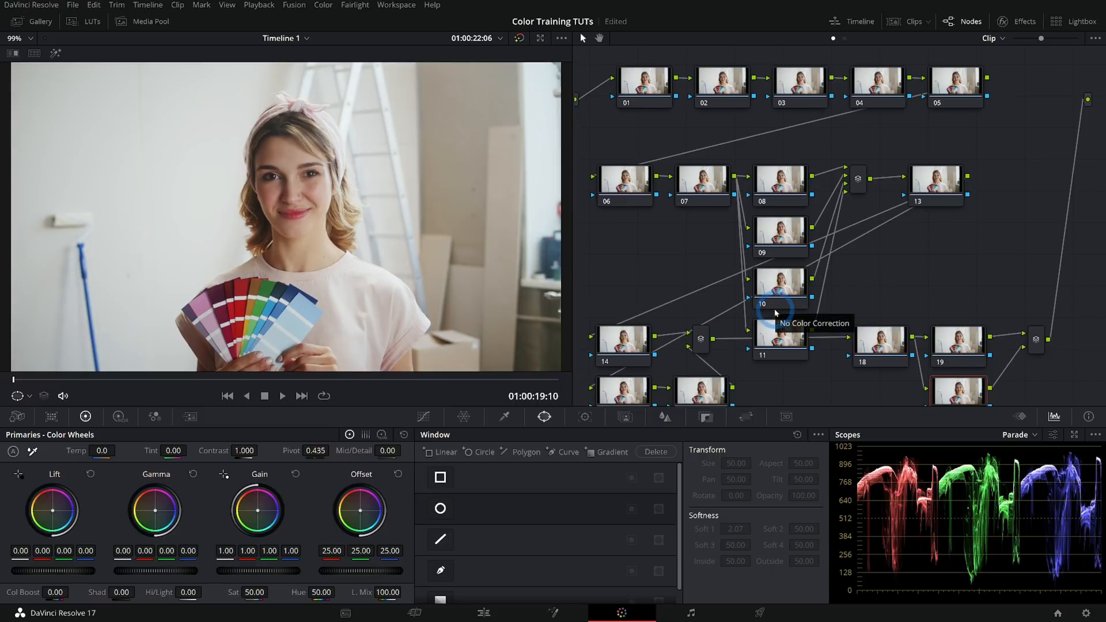
{"action": "mouse_move", "coordinate": [820, 261]}
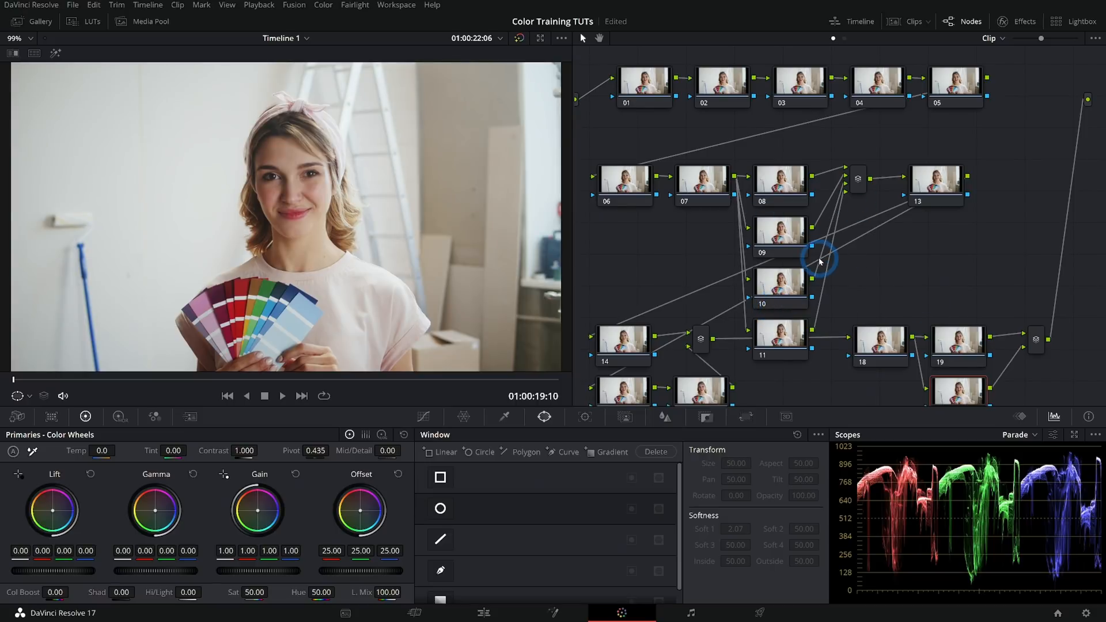
{"action": "mouse_move", "coordinate": [699, 248]}
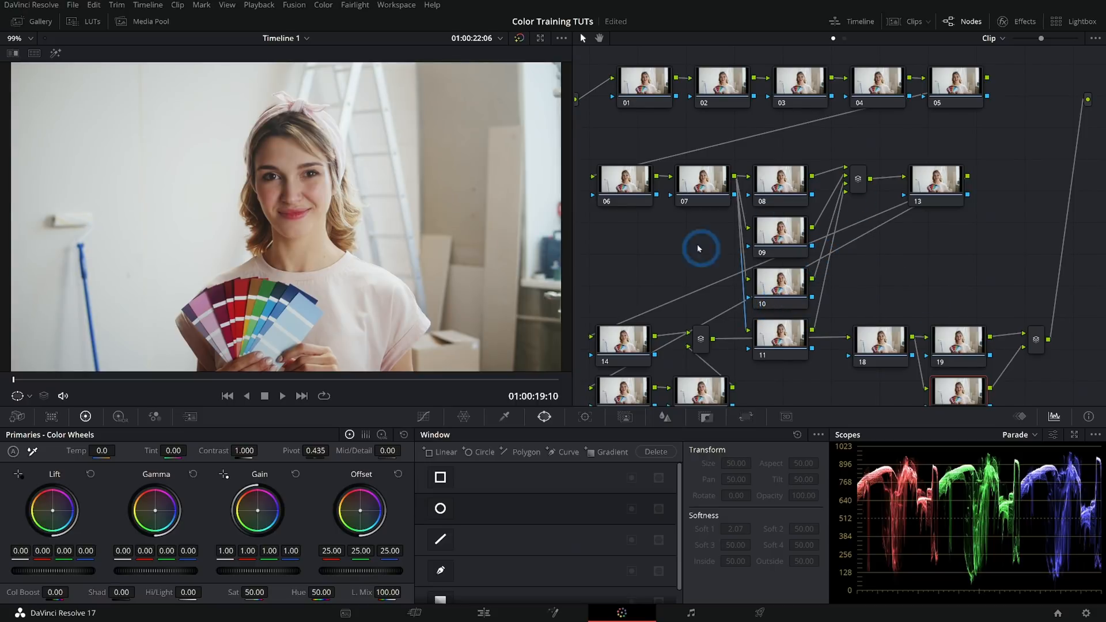
{"action": "mouse_move", "coordinate": [825, 211]}
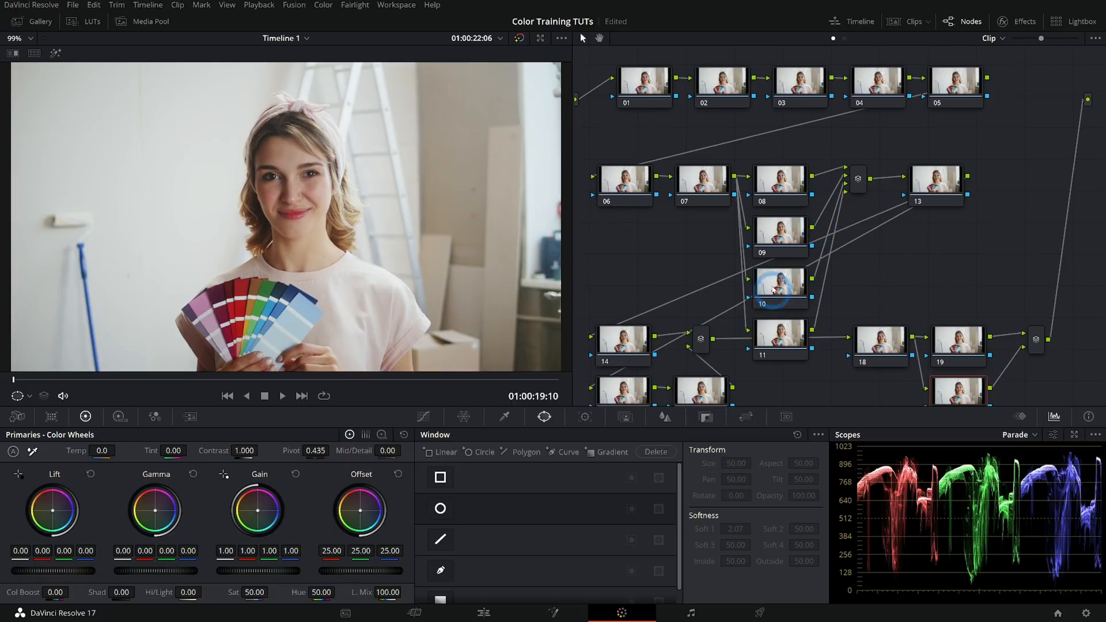
{"action": "right_click", "coordinate": [670, 239]}
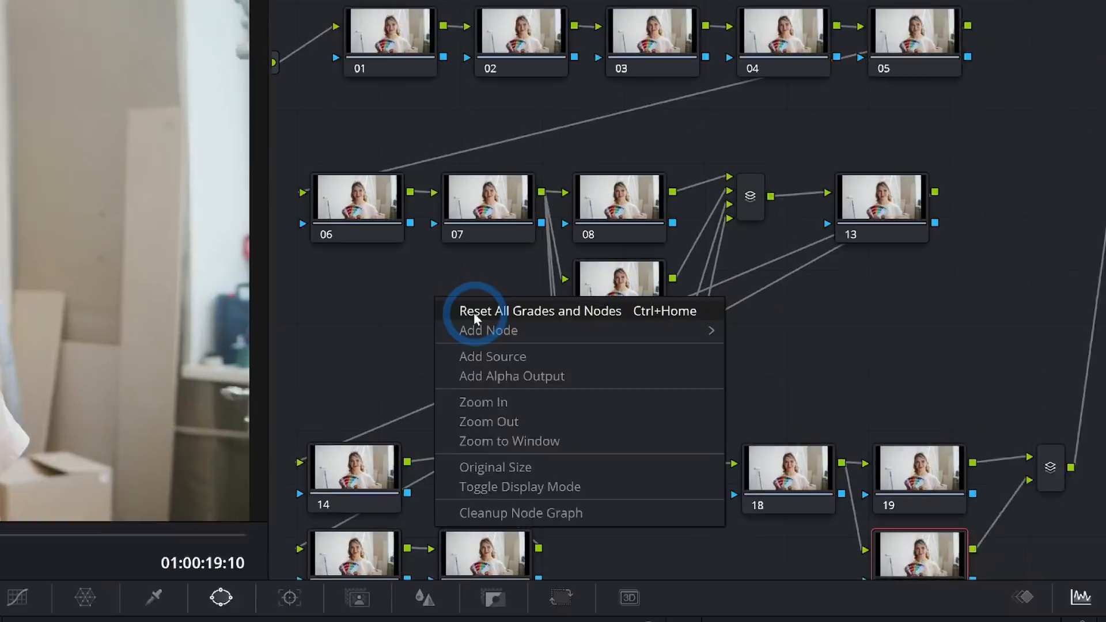
{"action": "left_click", "coordinate": [541, 311]}
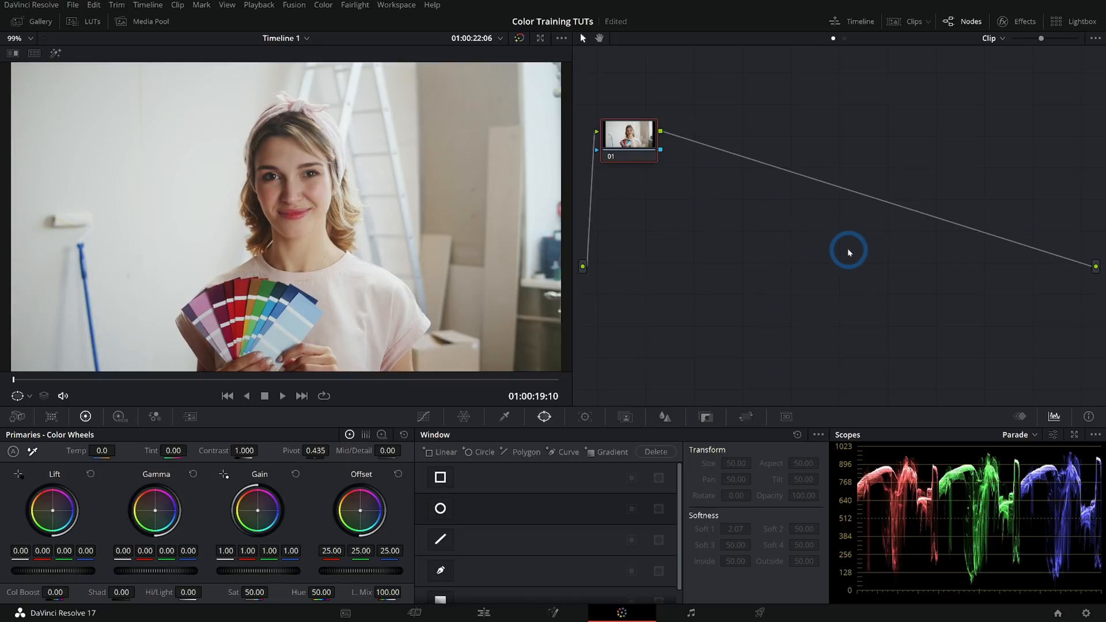
{"action": "mouse_move", "coordinate": [556, 304]}
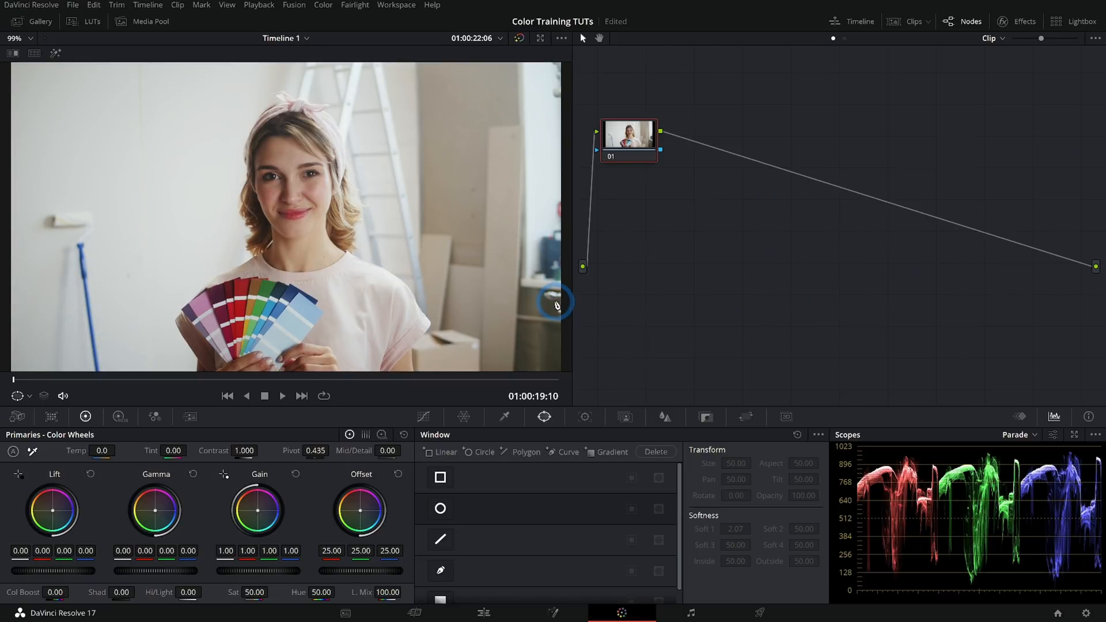
{"action": "mouse_move", "coordinate": [797, 308]}
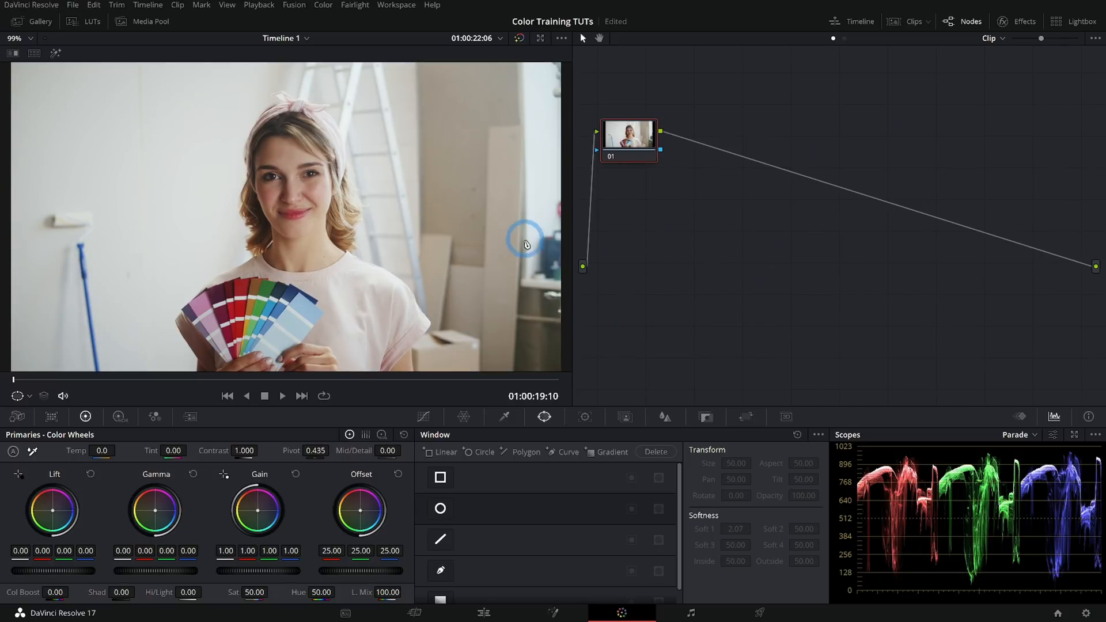
{"action": "mouse_move", "coordinate": [543, 254]}
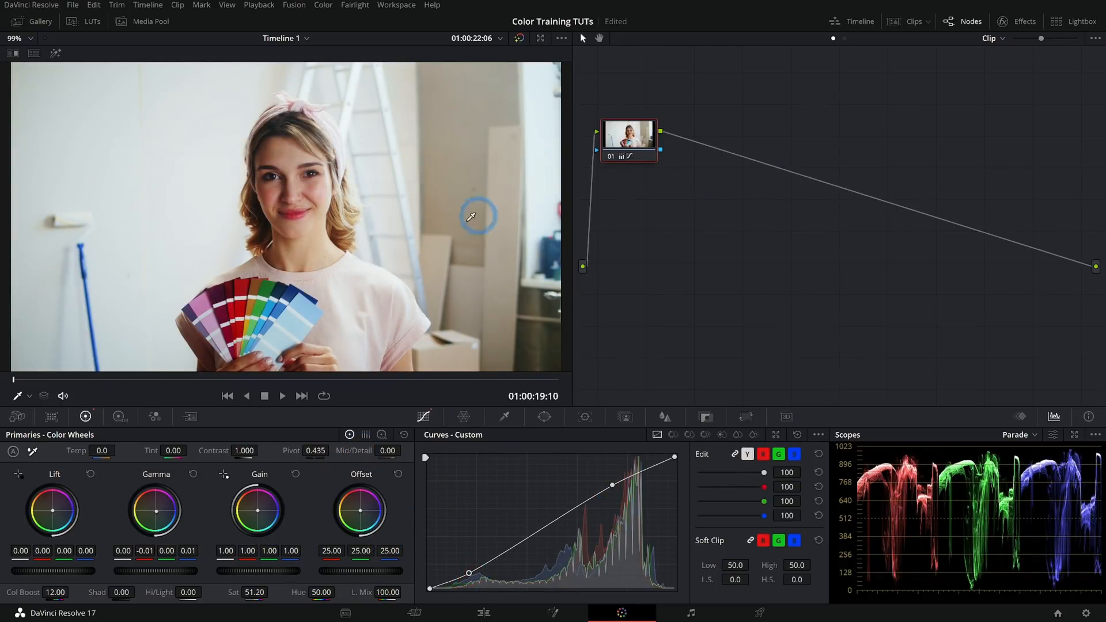
{"action": "mouse_move", "coordinate": [513, 238]}
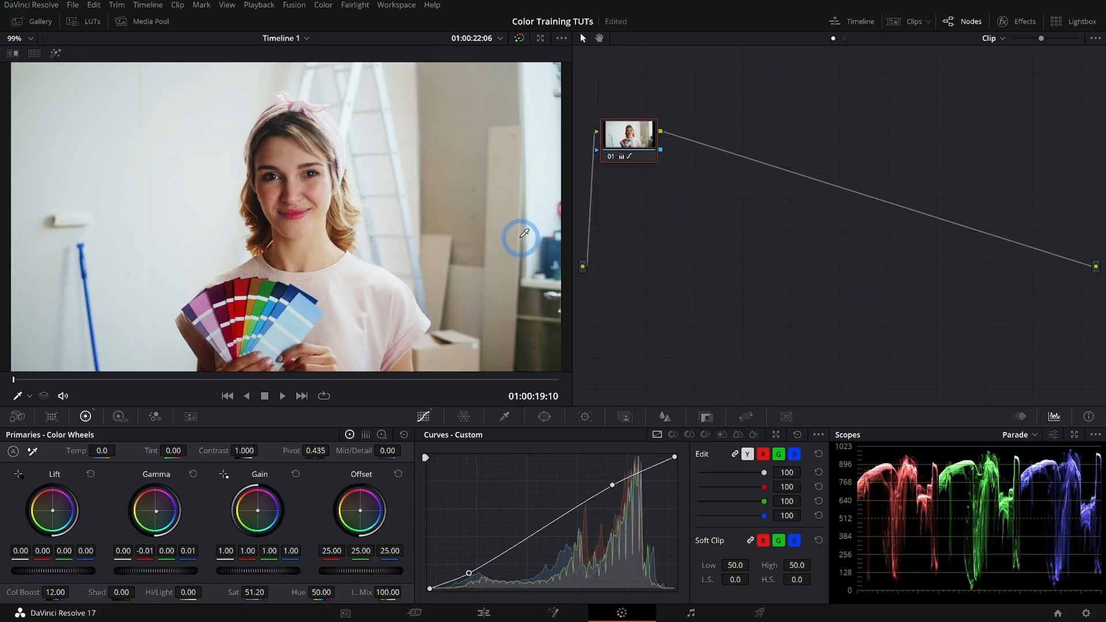
{"action": "mouse_move", "coordinate": [902, 269]}
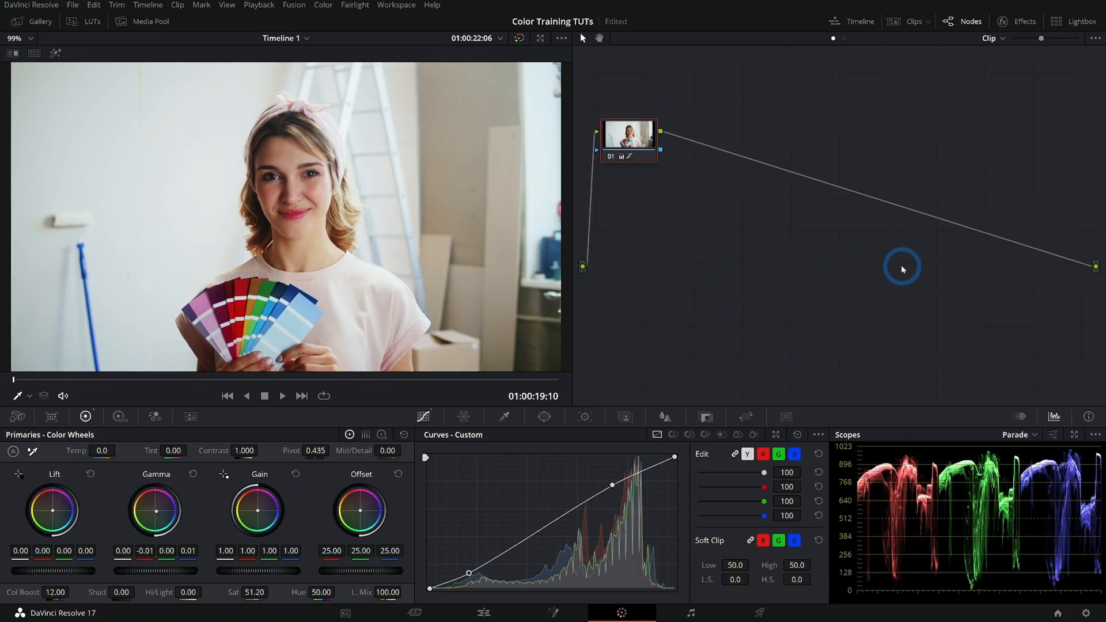
{"action": "mouse_move", "coordinate": [800, 219]}
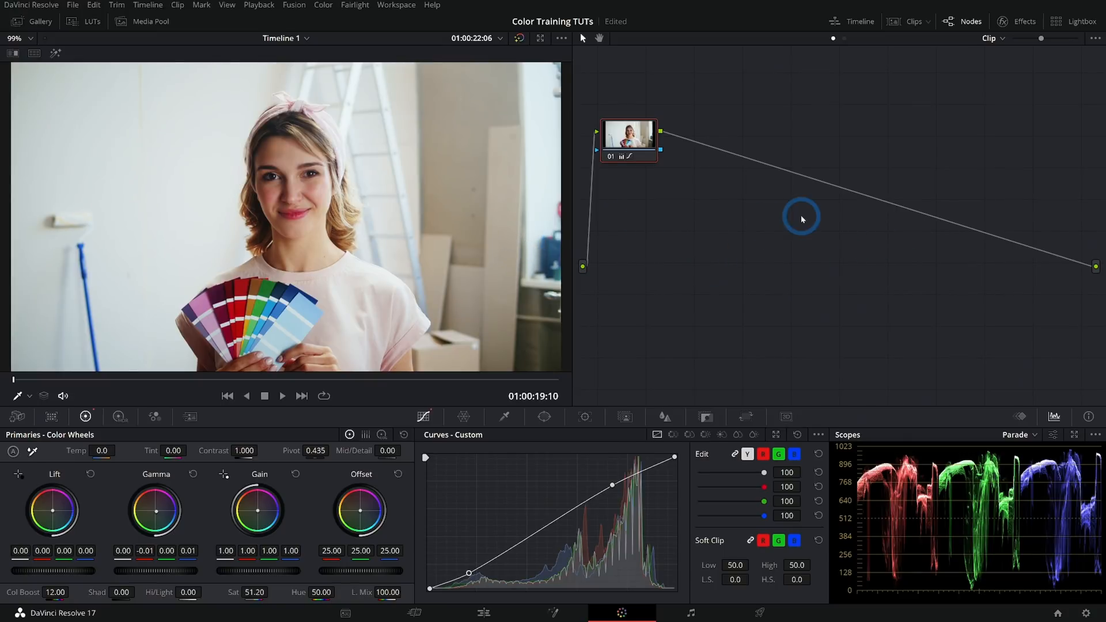
{"action": "mouse_move", "coordinate": [615, 212]}
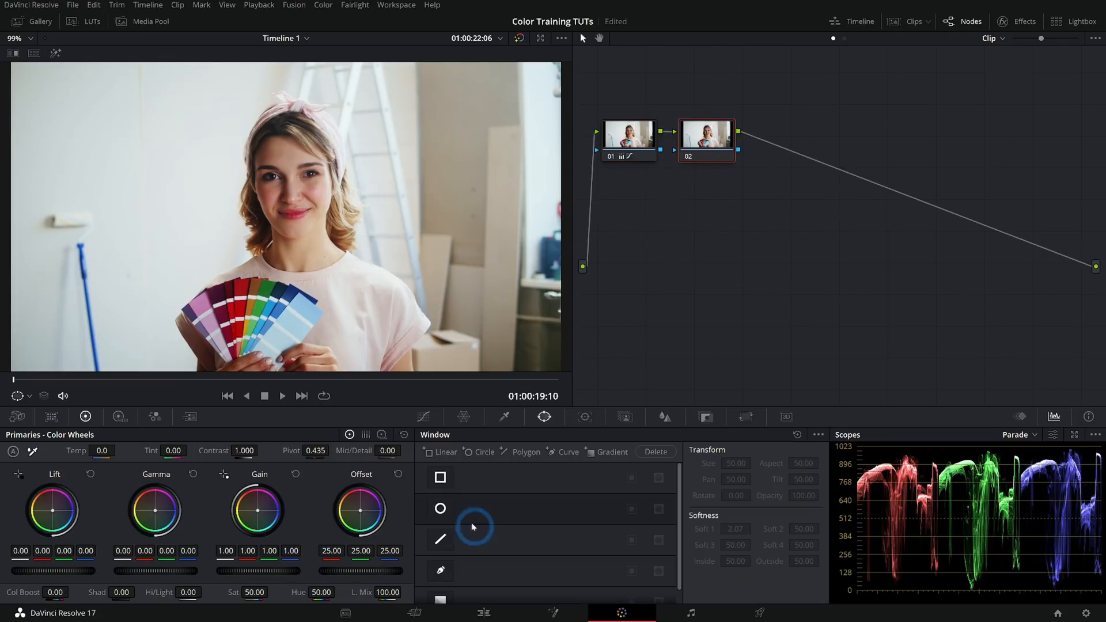
Try a Circle power window on node 02, then select the middle node of the chain
{"action": "left_click", "coordinate": [440, 509]}
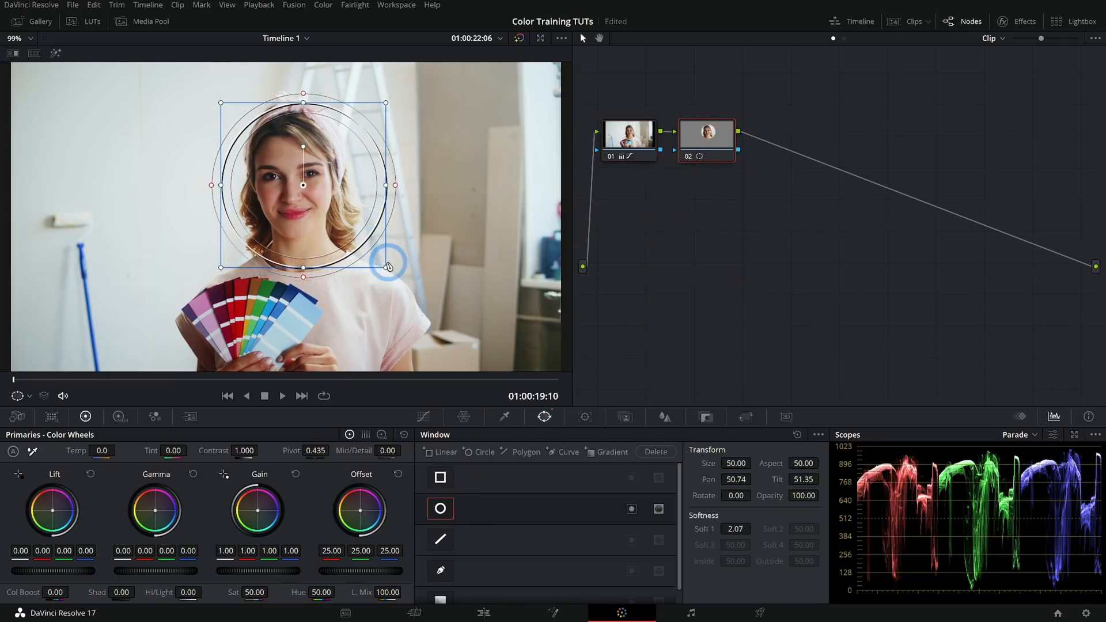
{"action": "left_click", "coordinate": [423, 417]}
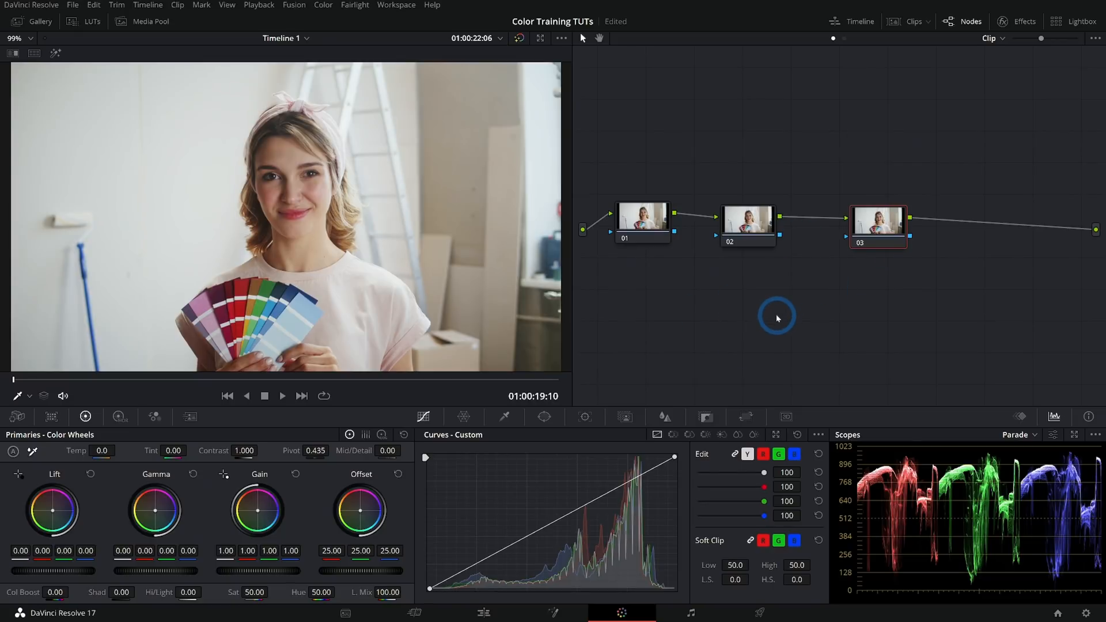
{"action": "mouse_move", "coordinate": [679, 295]}
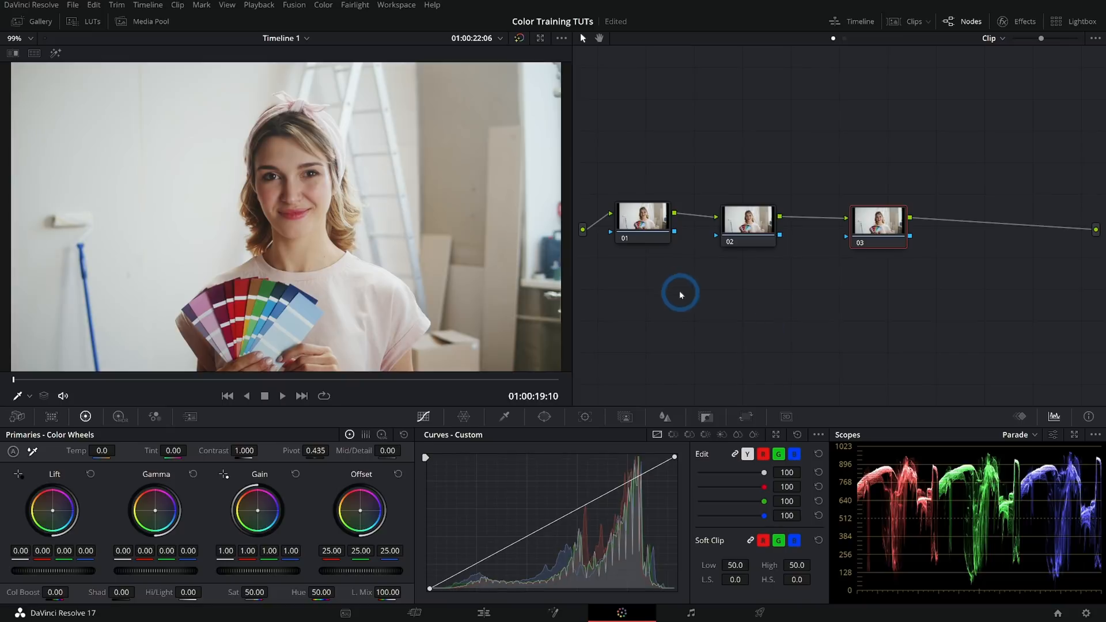
{"action": "mouse_move", "coordinate": [670, 273]}
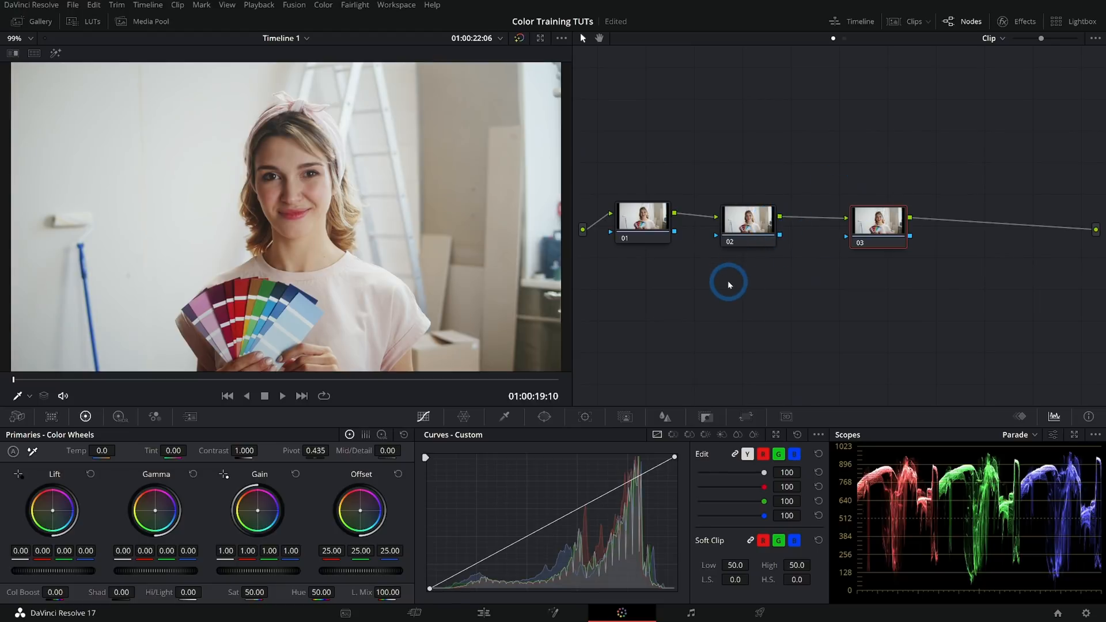
{"action": "mouse_move", "coordinate": [949, 262]}
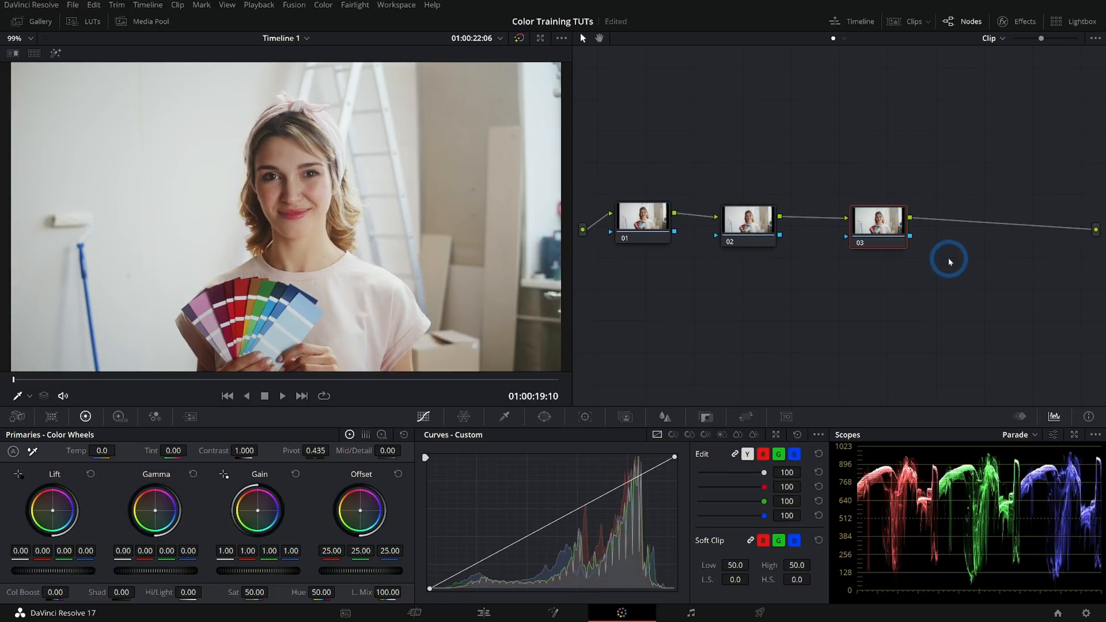
{"action": "mouse_move", "coordinate": [726, 295]}
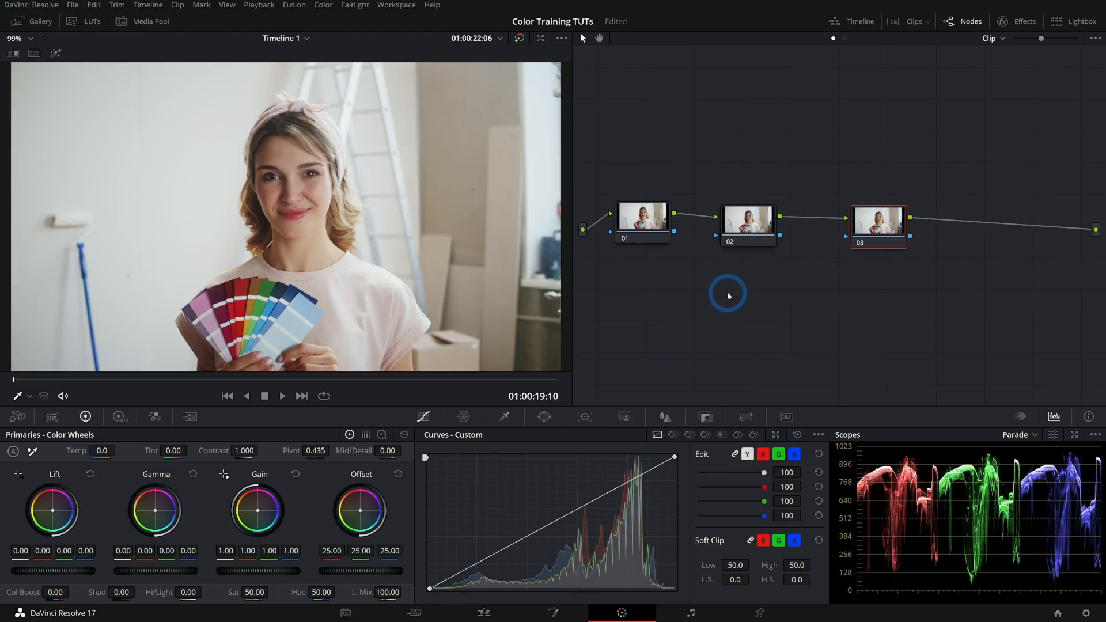
{"action": "left_click", "coordinate": [747, 221]}
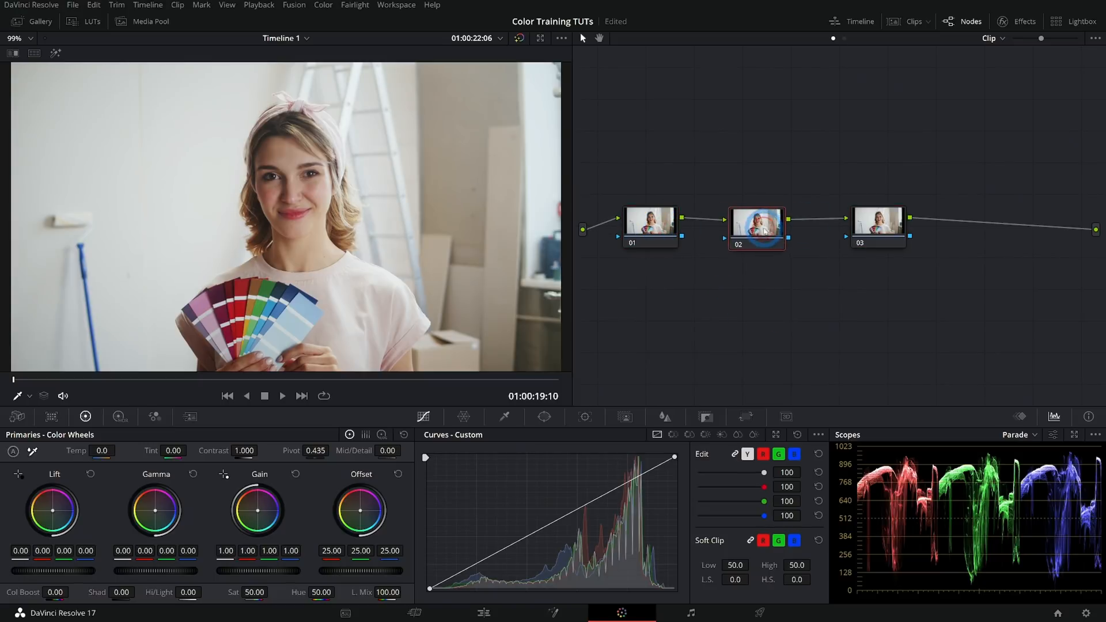
{"action": "left_click", "coordinate": [649, 224]}
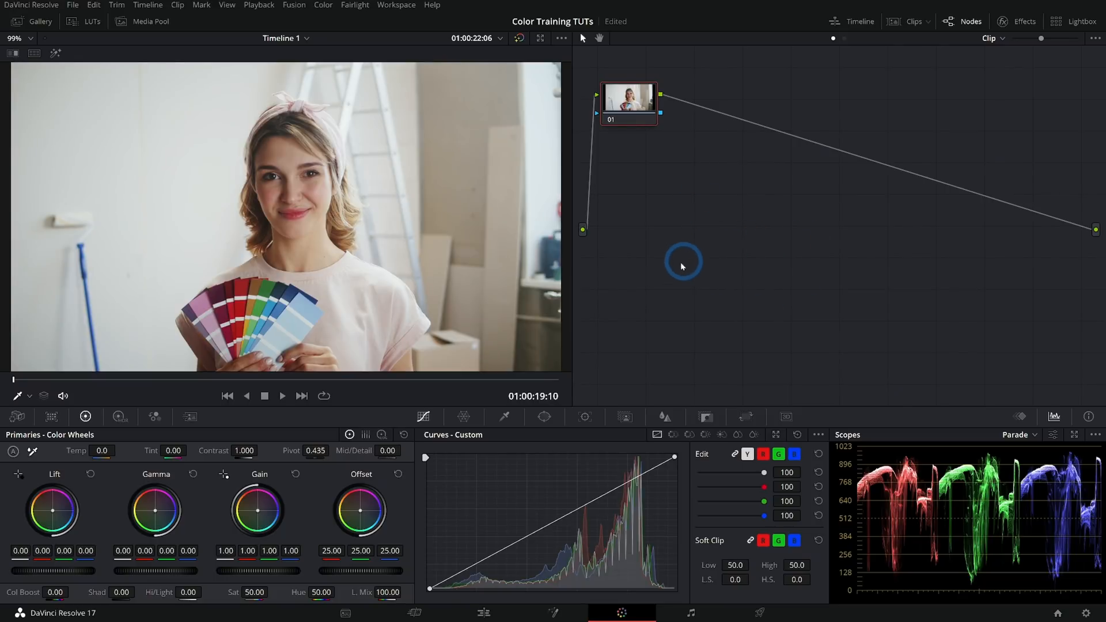
{"action": "mouse_move", "coordinate": [729, 260]}
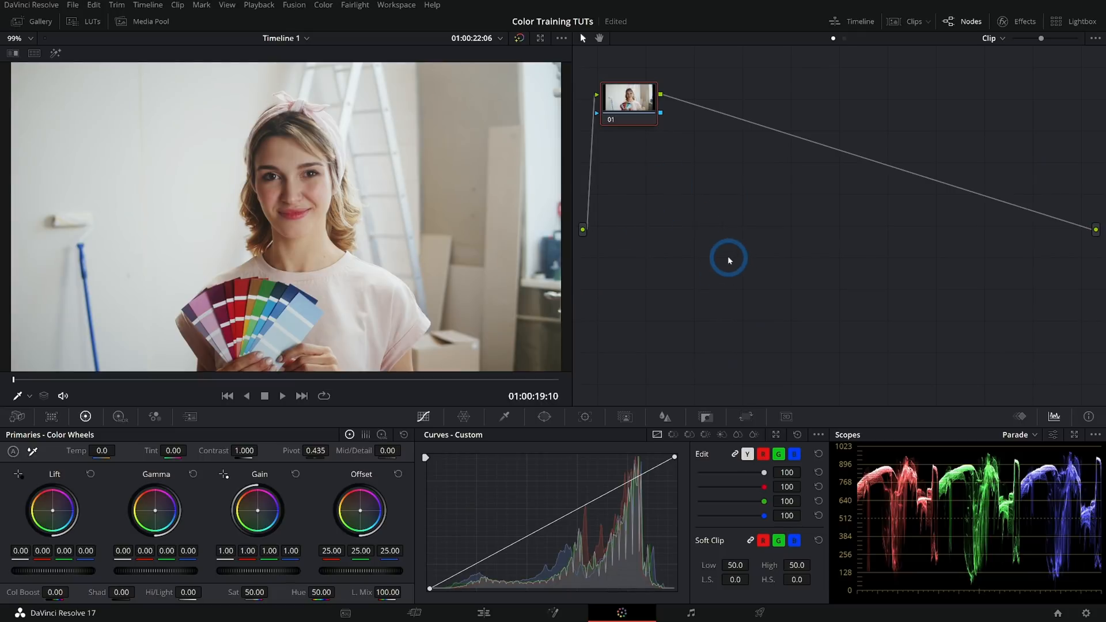
Move the first node to the graph's centre and search for the Temp control
{"action": "left_click_drag", "start_coordinate": [627, 104], "coordinate": [646, 238]}
{"action": "type", "text": "Sat"}
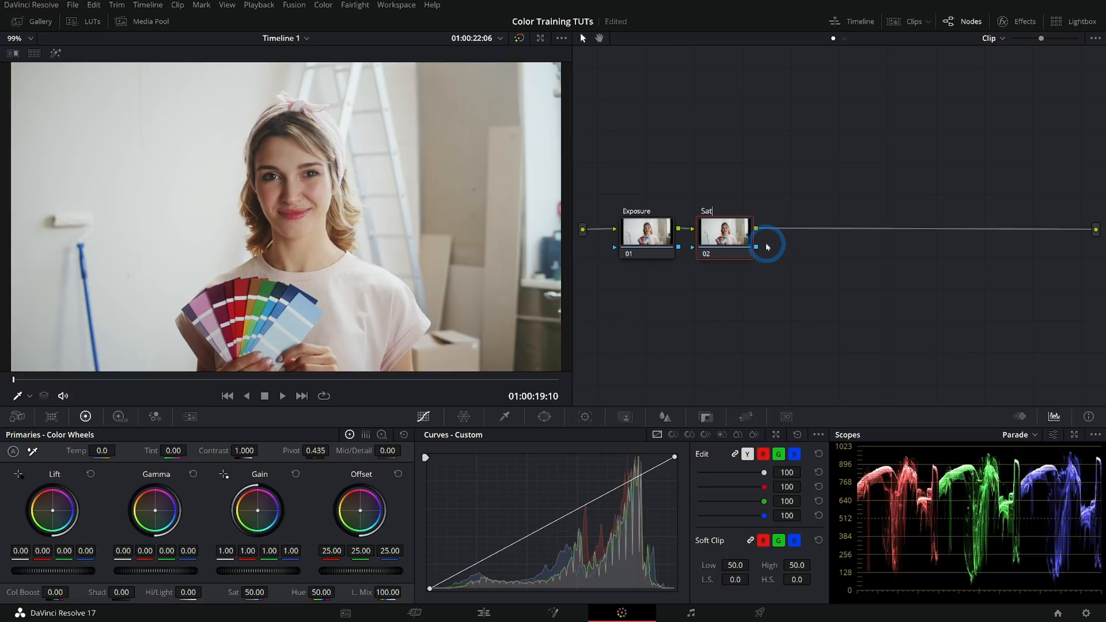
{"action": "type", "text": "/Temp"}
{"action": "type", "text": "Contrast"}
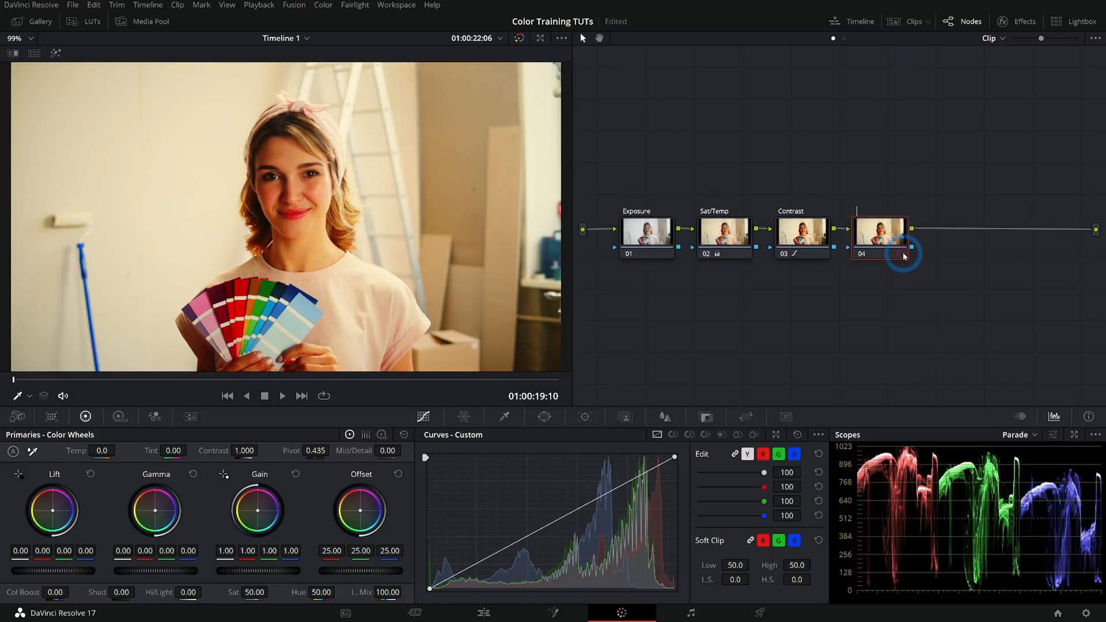
Label node 04 'Window 1', add a circular window, and rotate a gradient over the lower frame
{"action": "left_click", "coordinate": [543, 416]}
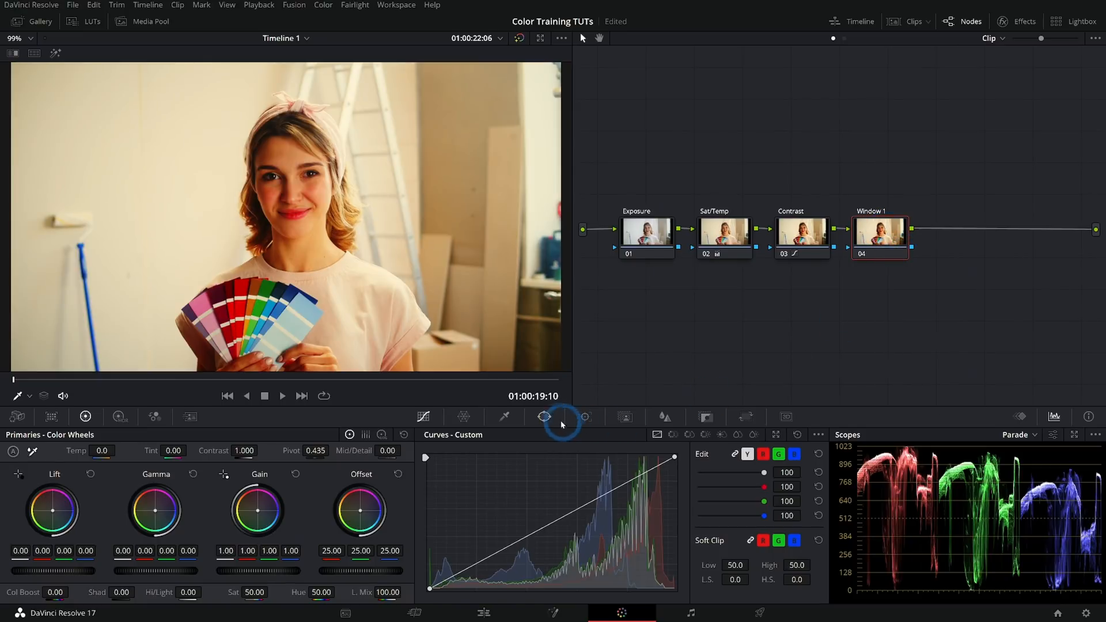
{"action": "left_click", "coordinate": [544, 417]}
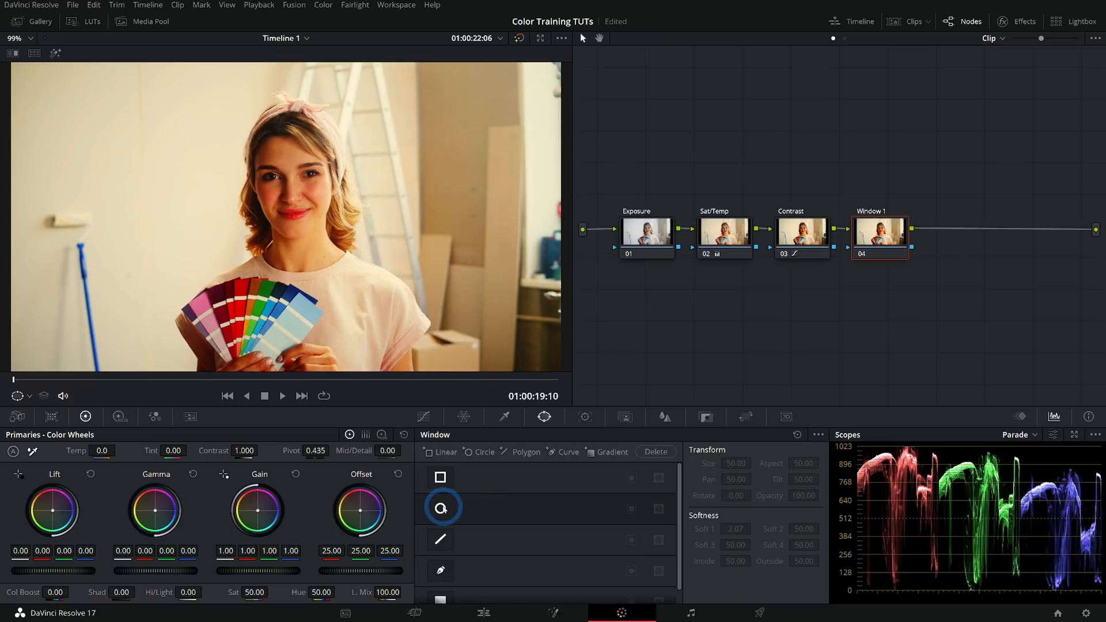
{"action": "left_click", "coordinate": [440, 508]}
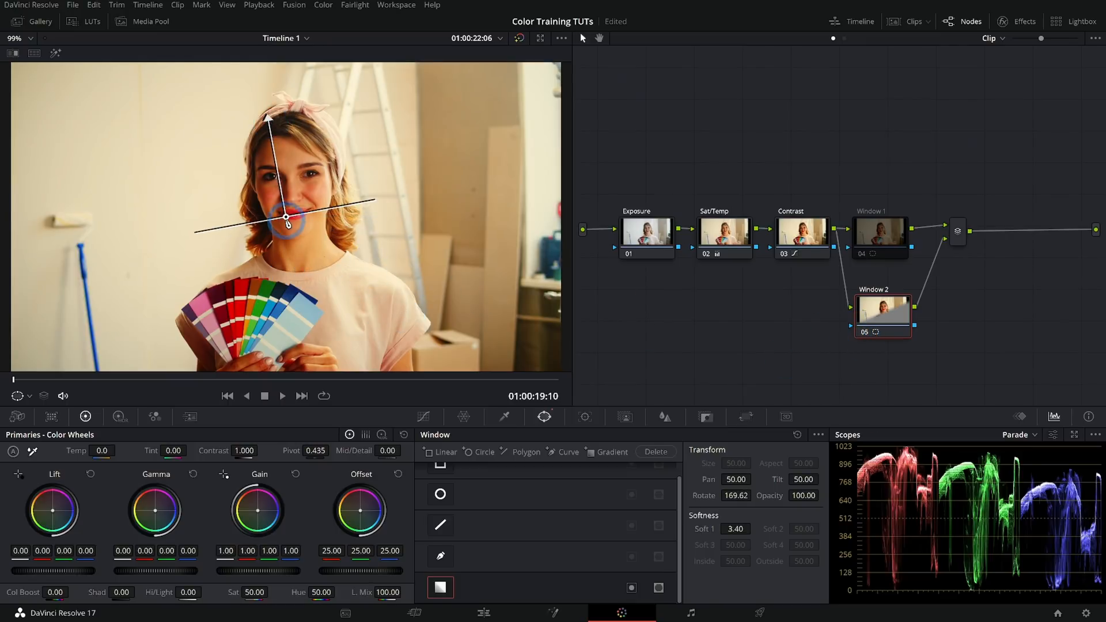
{"action": "left_click_drag", "start_coordinate": [285, 217], "coordinate": [270, 270]}
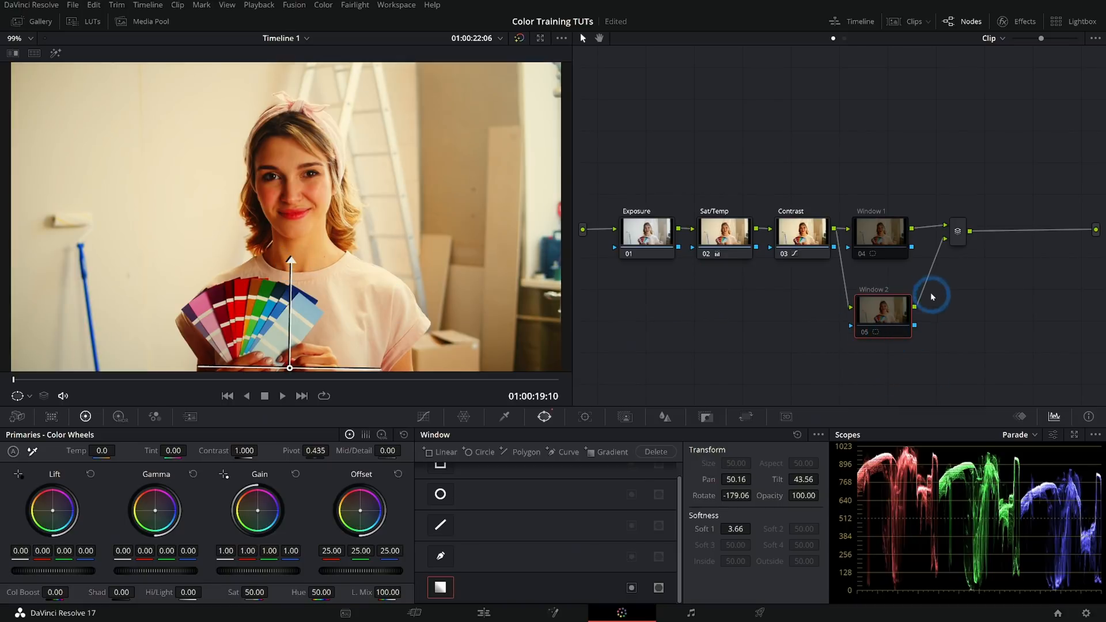
Review the Window 1 circle, then select the Window 2 node
{"action": "left_click", "coordinate": [879, 233]}
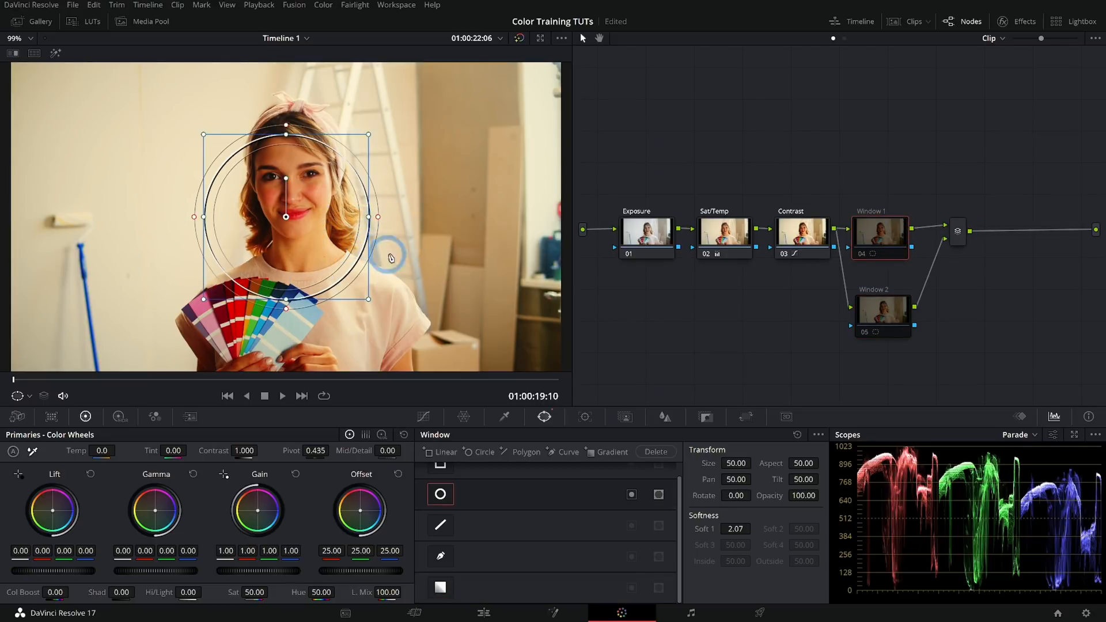
{"action": "mouse_move", "coordinate": [891, 224]}
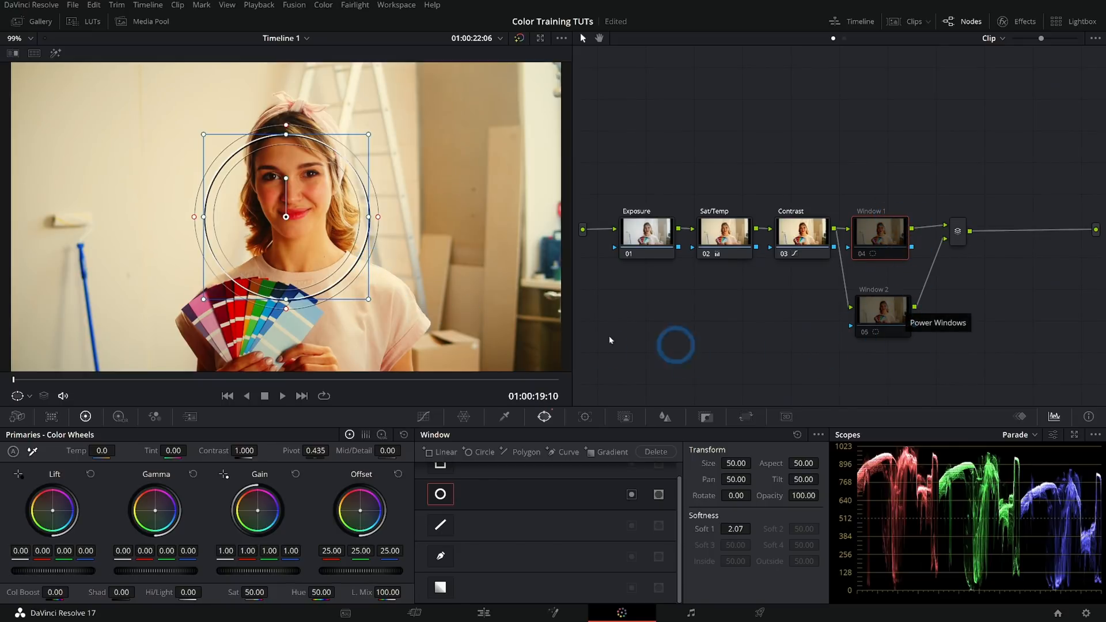
{"action": "mouse_move", "coordinate": [433, 305]}
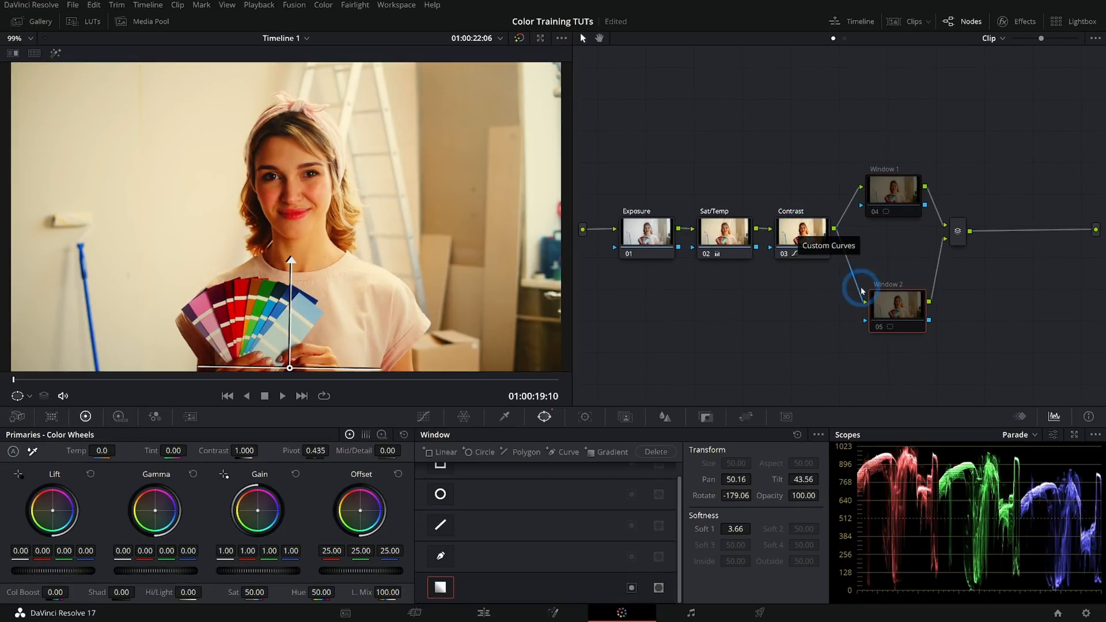
{"action": "left_click", "coordinate": [893, 195]}
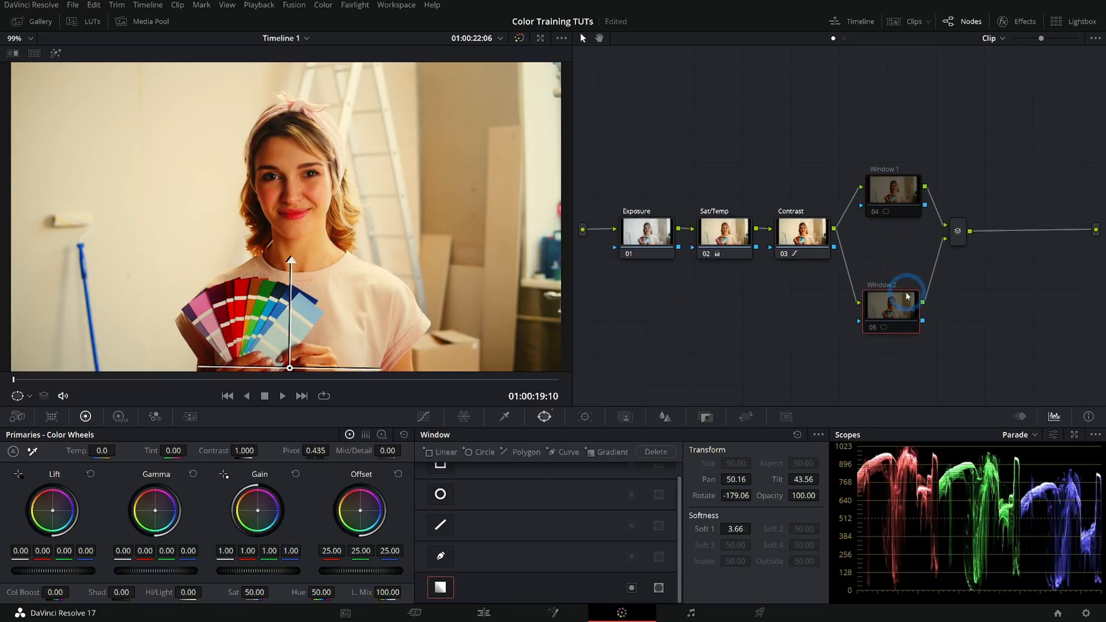
{"action": "left_click", "coordinate": [957, 232]}
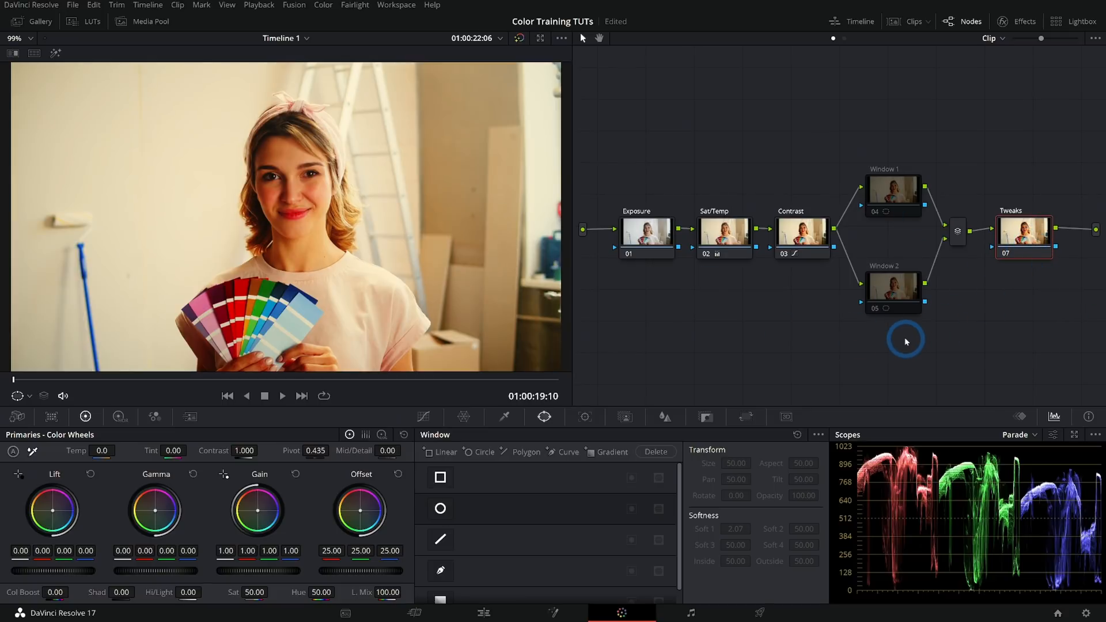
{"action": "mouse_move", "coordinate": [971, 308]}
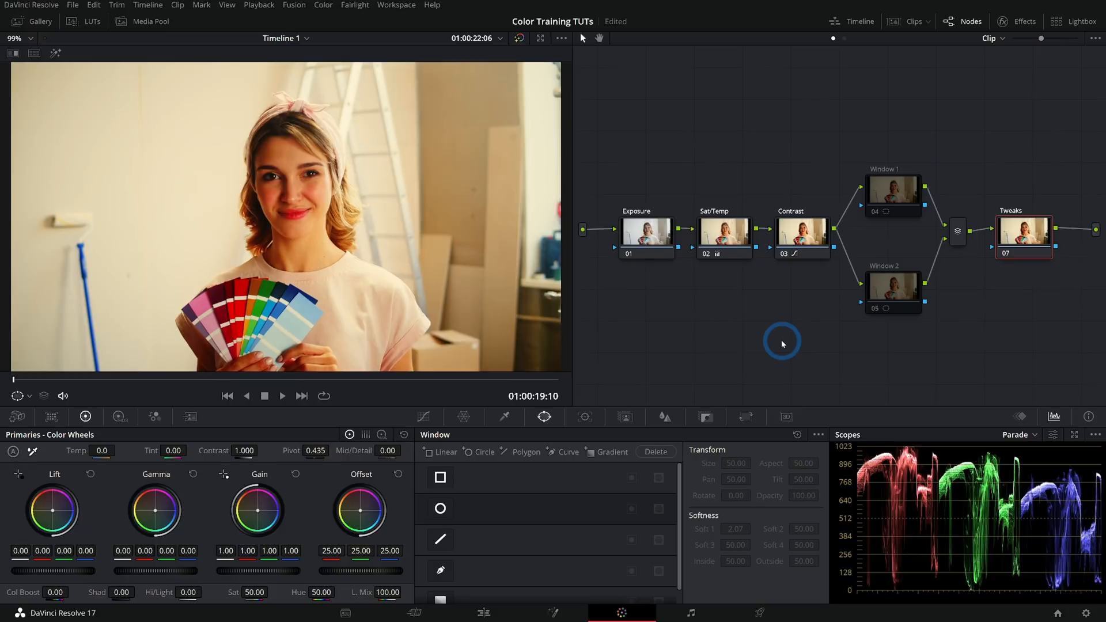
{"action": "mouse_move", "coordinate": [1015, 298]}
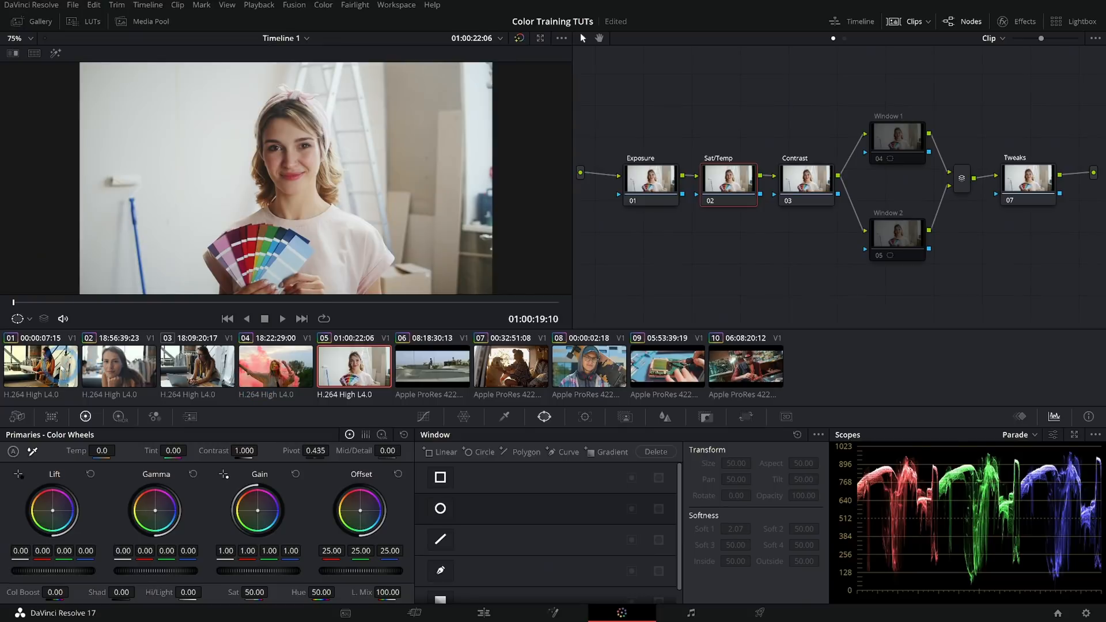
Apply the template tree to all clips, verify the last and skatepark clips, then return to clip 01
{"action": "left_click", "coordinate": [40, 364]}
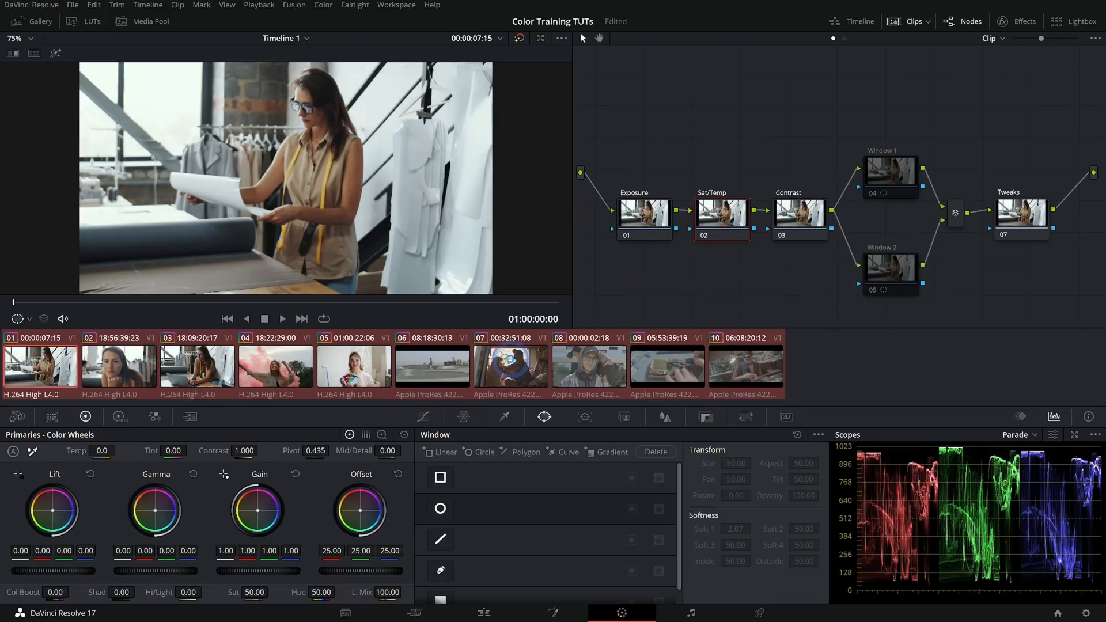
{"action": "left_click", "coordinate": [745, 364]}
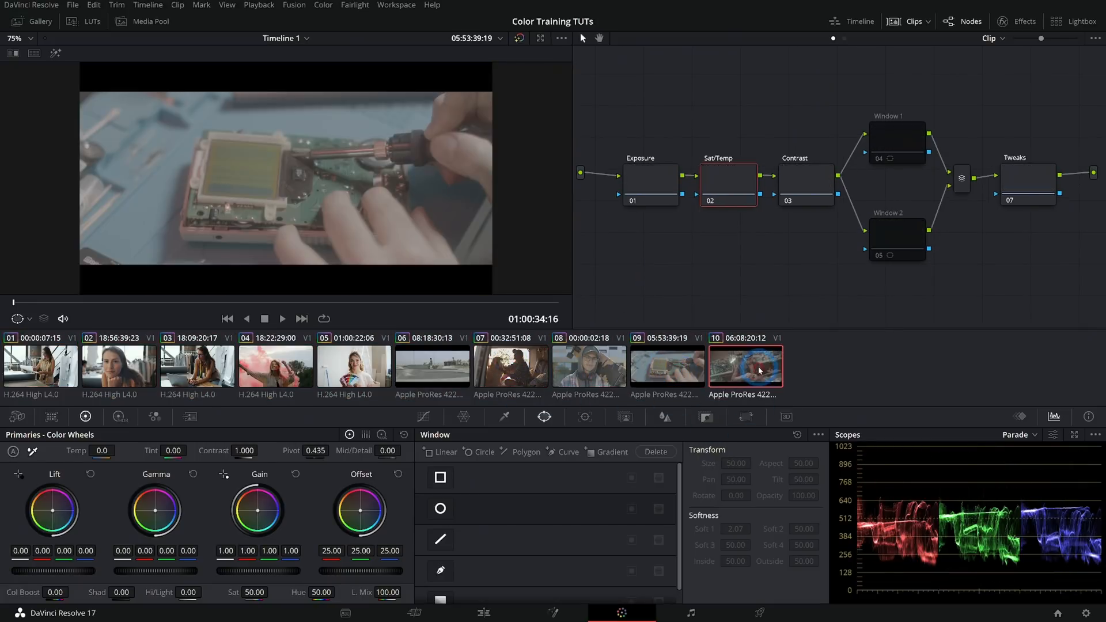
{"action": "left_click", "coordinate": [432, 366]}
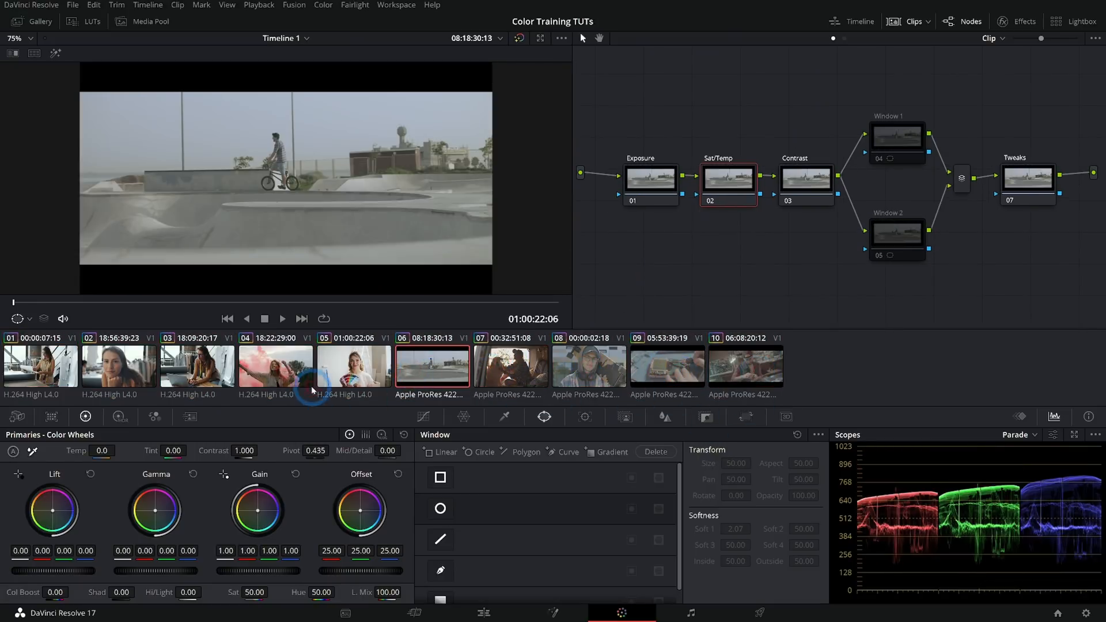
{"action": "left_click", "coordinate": [41, 367]}
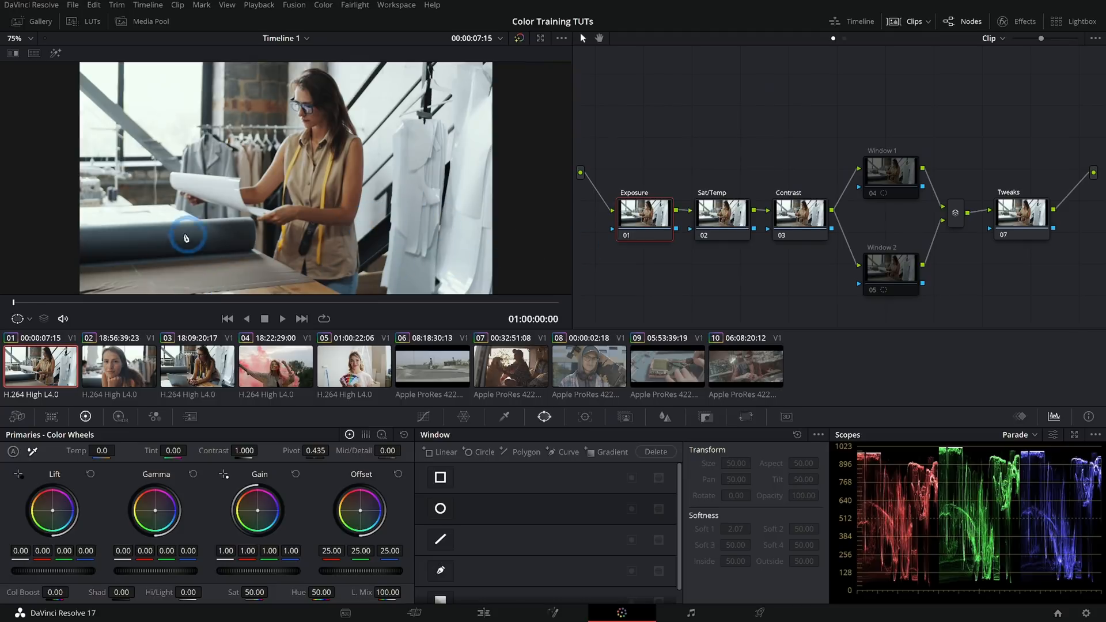
{"action": "mouse_move", "coordinate": [145, 337]}
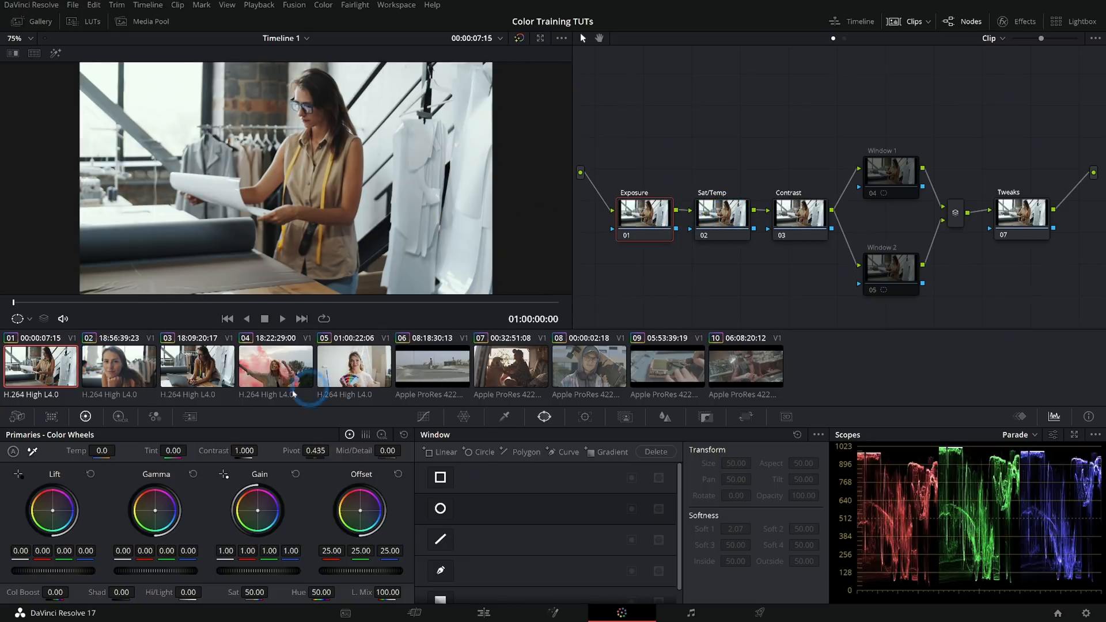
Raise clip 02's Offset to 26.05, then step through the pink smoke clip to the last clip
{"action": "left_click", "coordinate": [118, 365]}
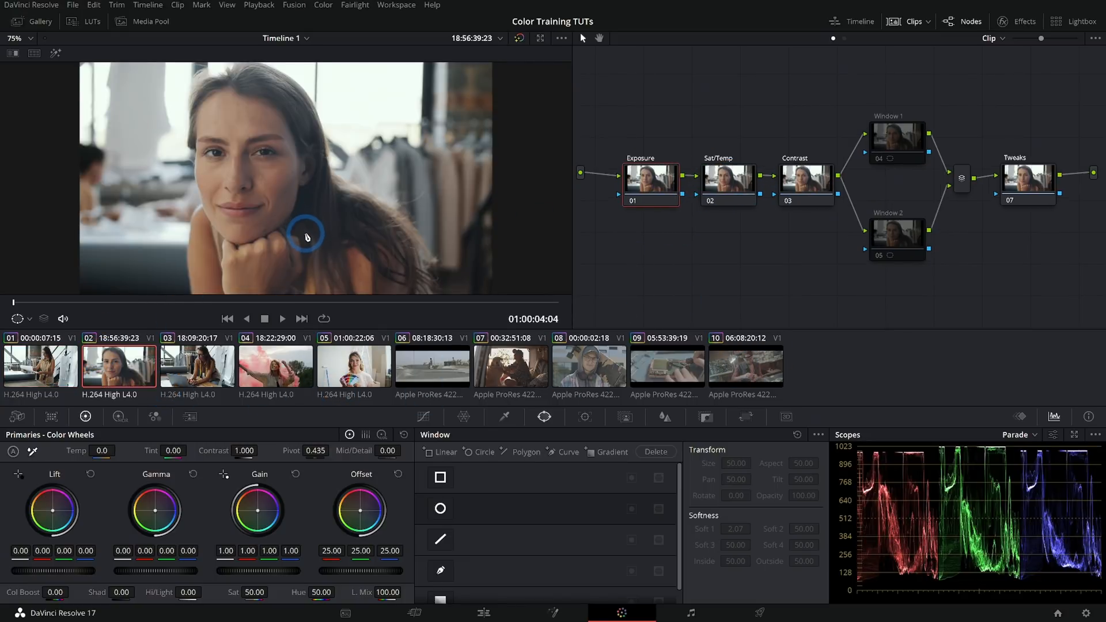
{"action": "left_click_drag", "start_coordinate": [346, 570], "coordinate": [361, 570]}
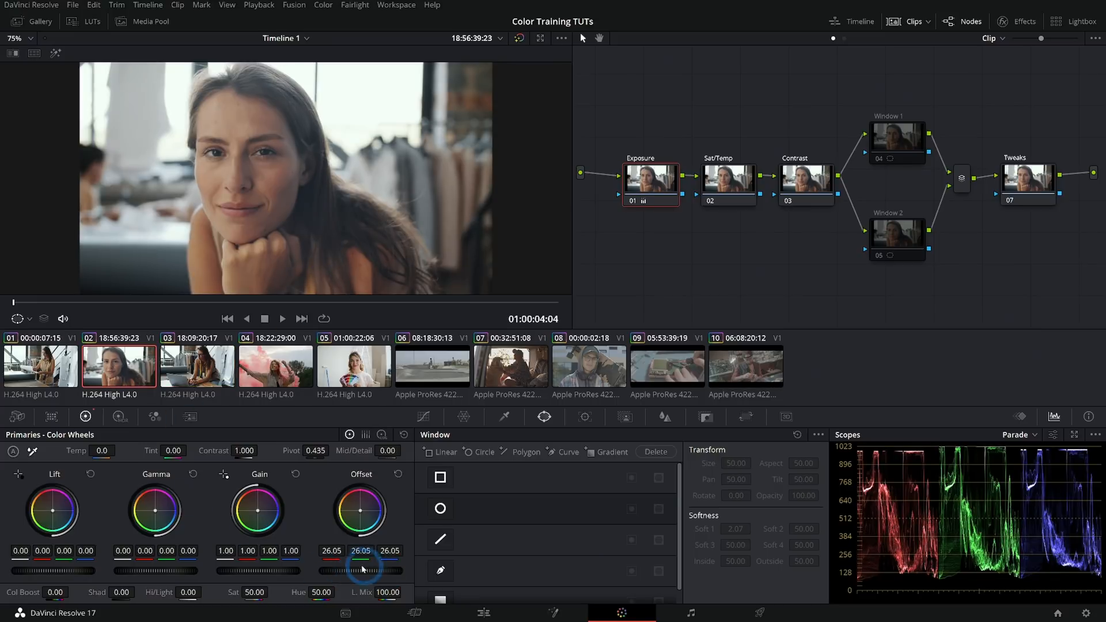
{"action": "left_click", "coordinate": [197, 364]}
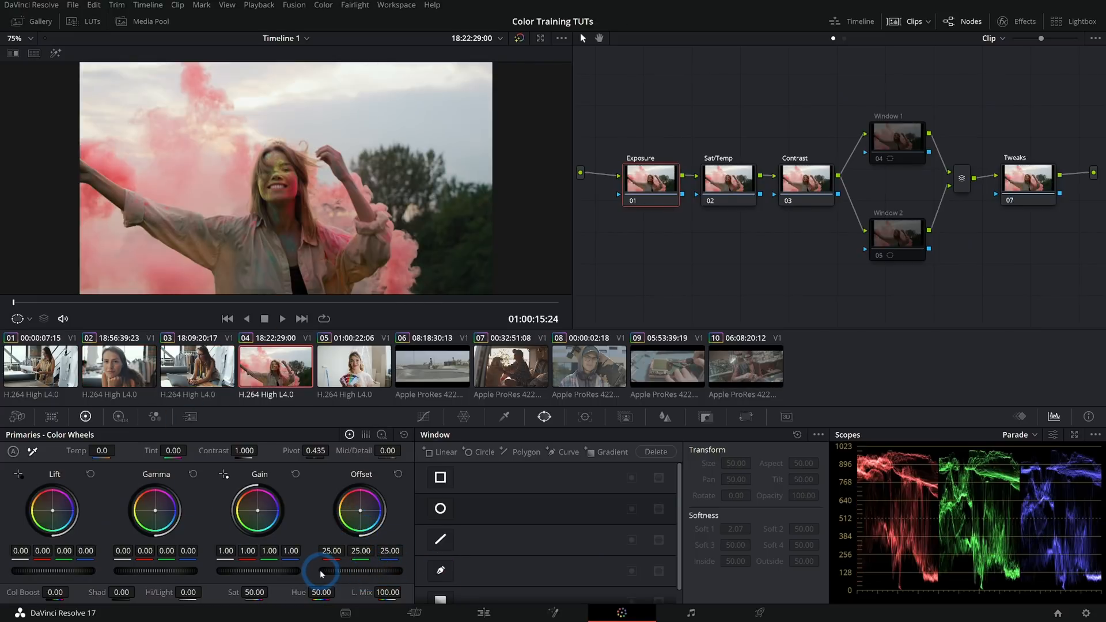
{"action": "left_click", "coordinate": [353, 365]}
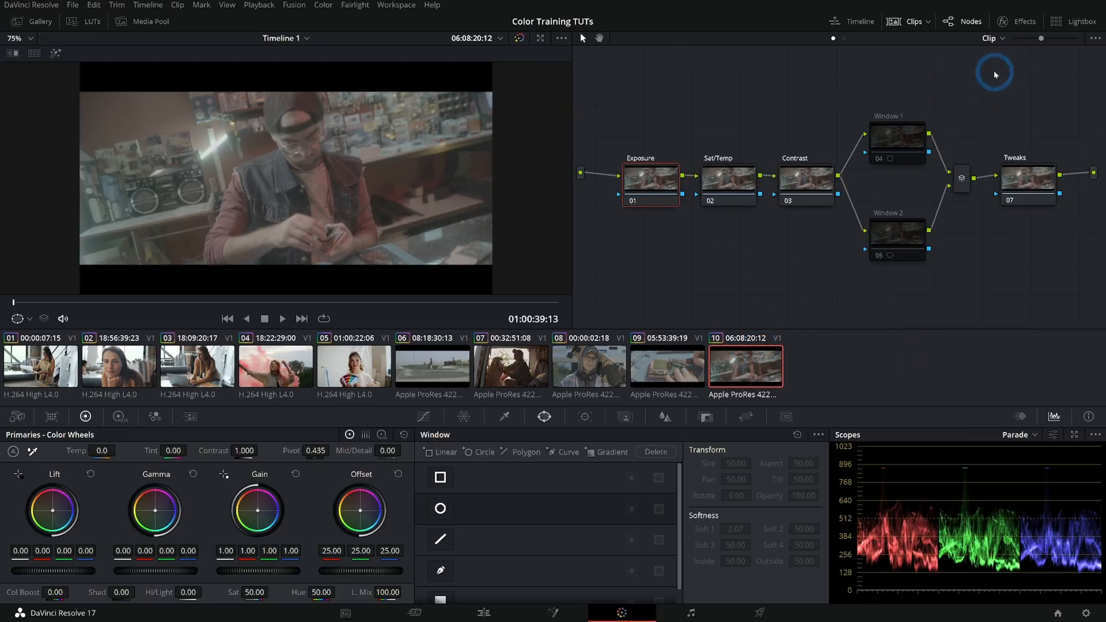
{"action": "mouse_move", "coordinate": [762, 248]}
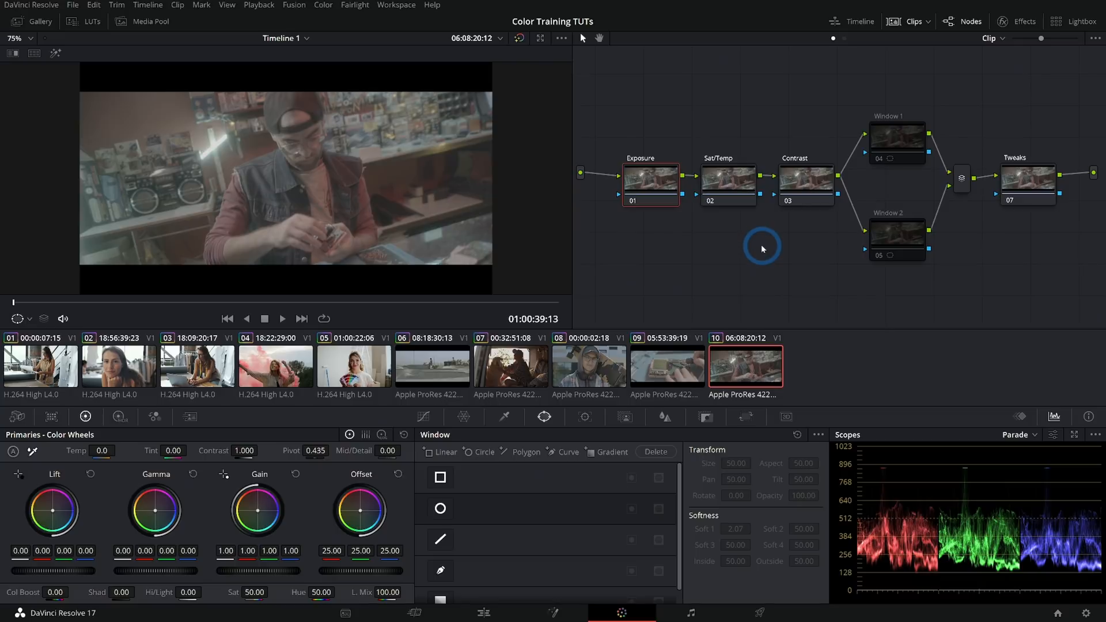
{"action": "mouse_move", "coordinate": [993, 230]}
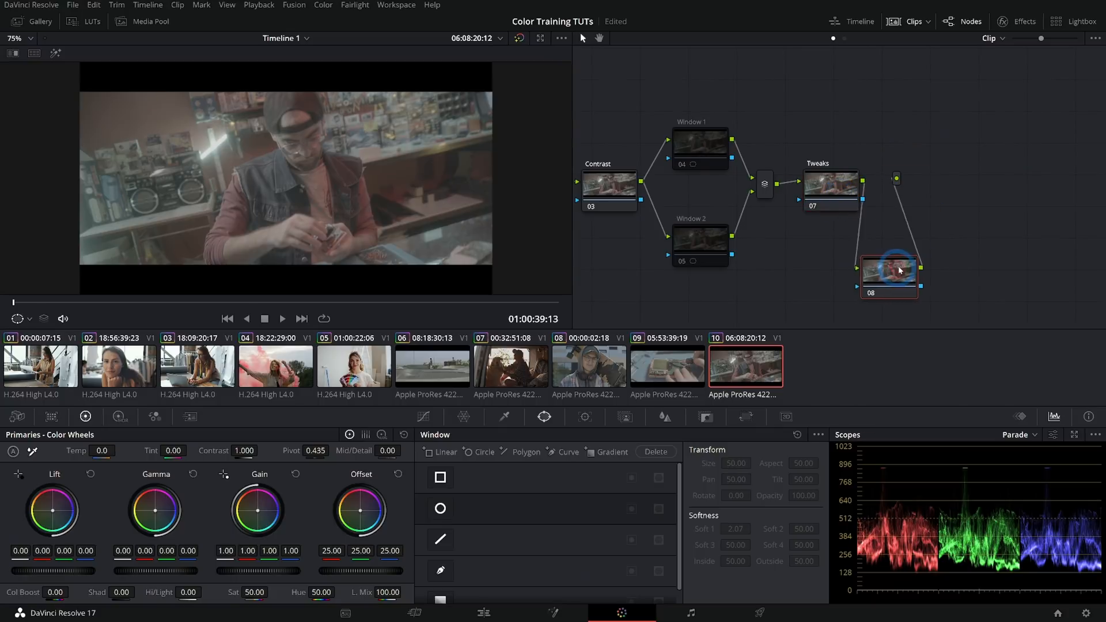
Add a Color Space Transform after Tweaks (node 08), converting Blackmagic Film to Rec.709
{"action": "left_click", "coordinate": [1024, 22]}
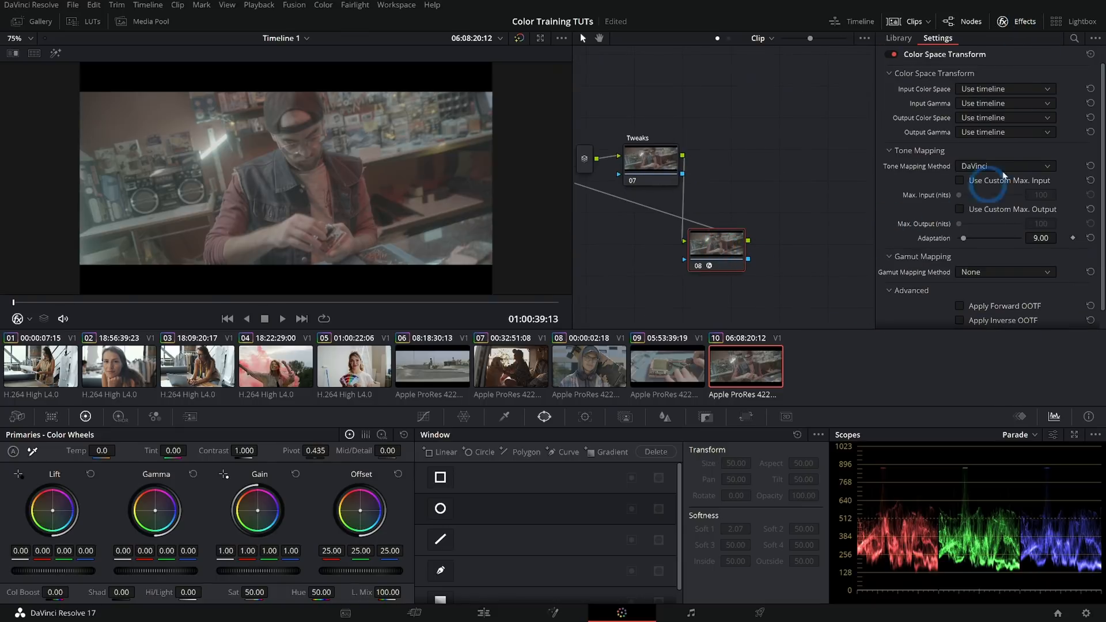
{"action": "left_click", "coordinate": [666, 366]}
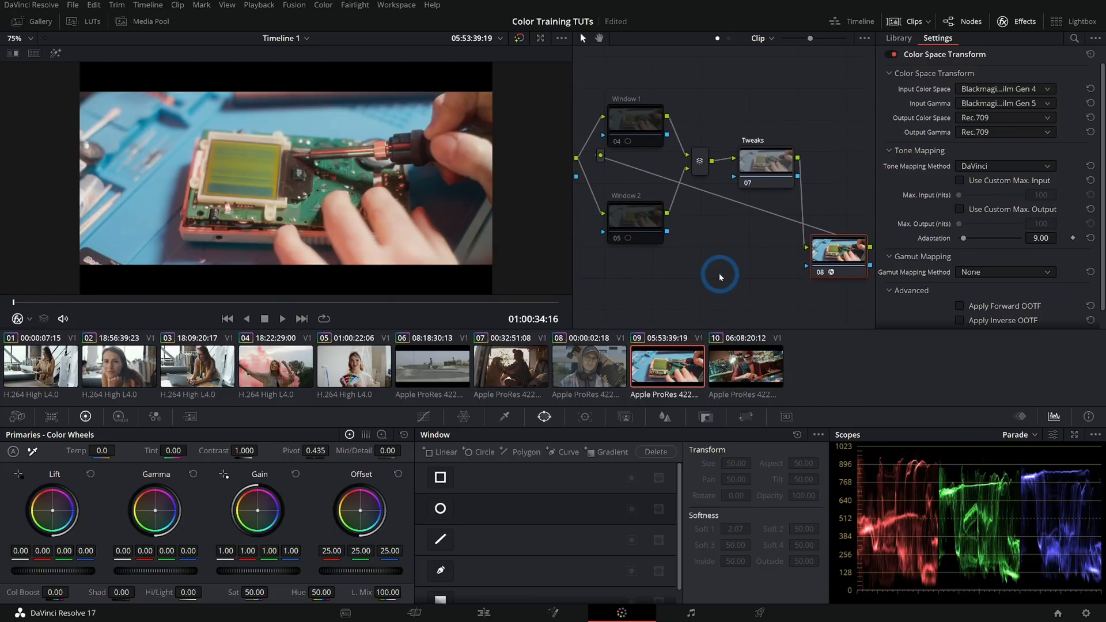
{"action": "left_click_drag", "start_coordinate": [720, 275], "coordinate": [842, 286]}
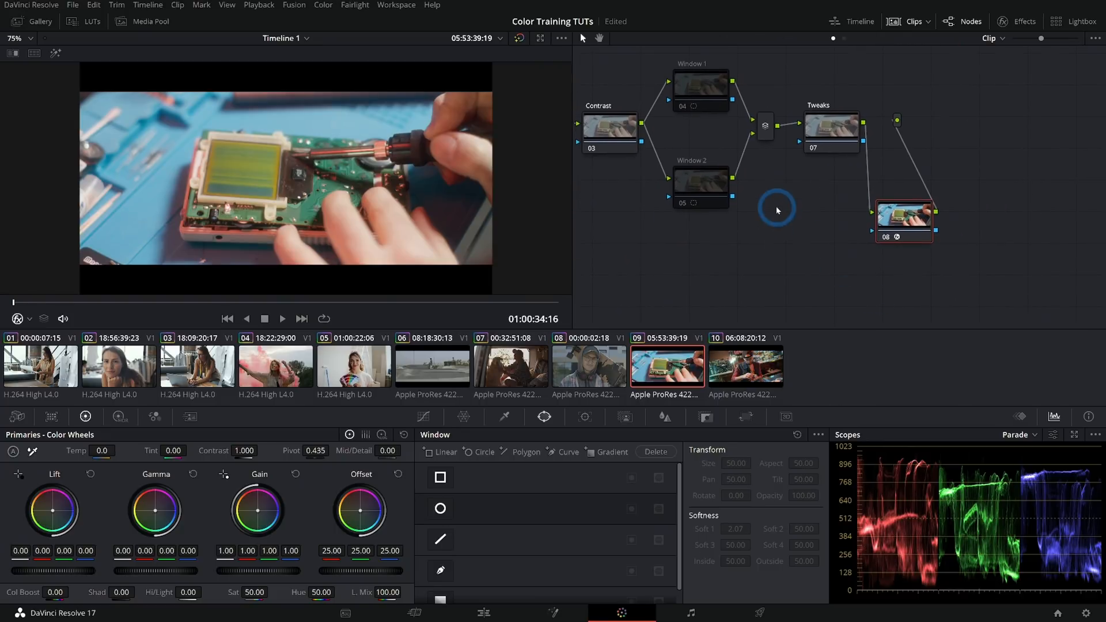
{"action": "left_click", "coordinate": [745, 363]}
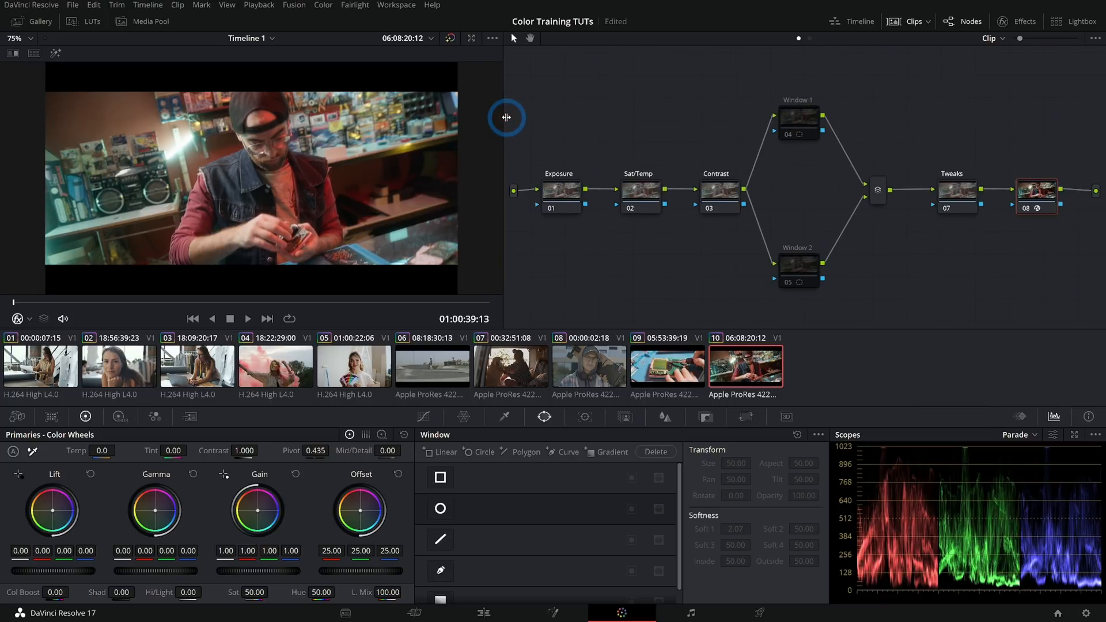
Add points to clip 09's Contrast curve, drop clip 05's Offset to 16.35, and grab a Gallery still
{"action": "left_click", "coordinate": [666, 365]}
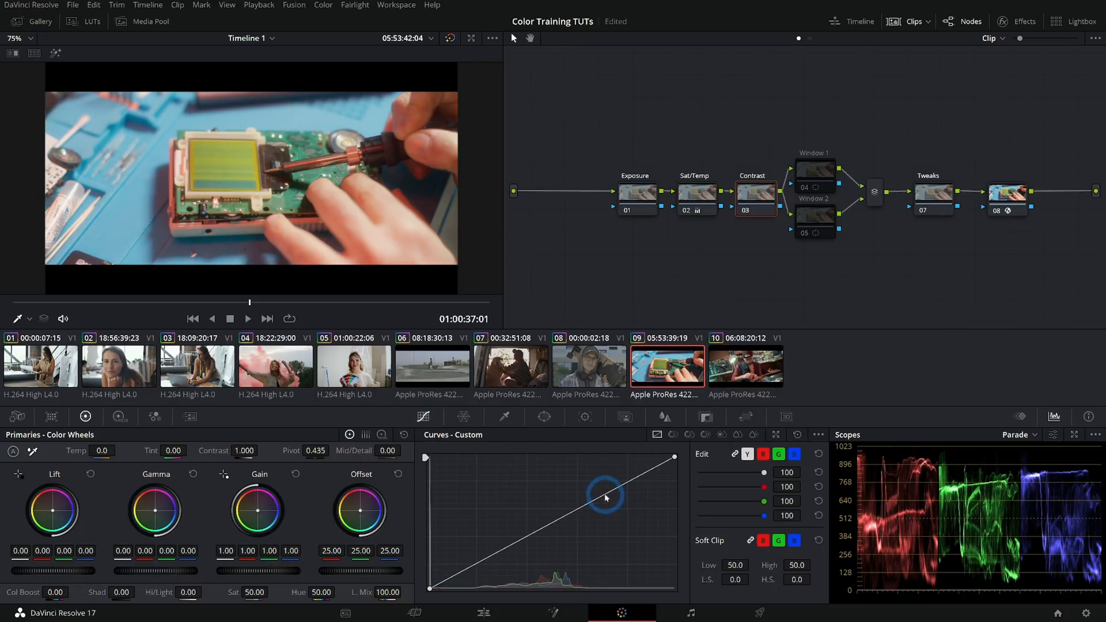
{"action": "left_click_drag", "start_coordinate": [605, 496], "coordinate": [488, 564]}
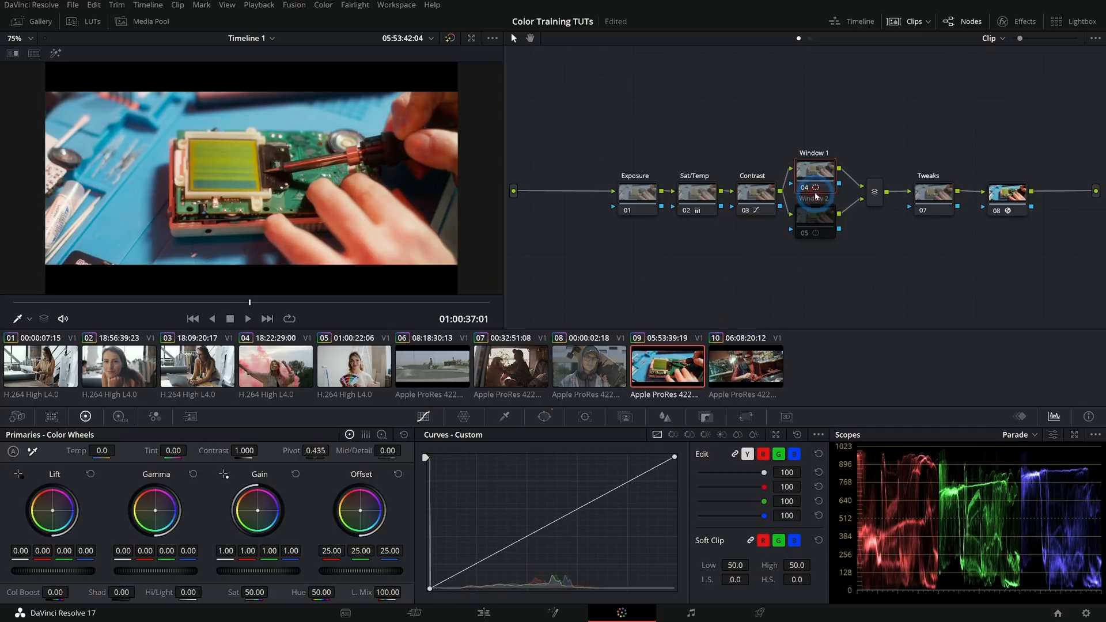
{"action": "left_click", "coordinate": [544, 415]}
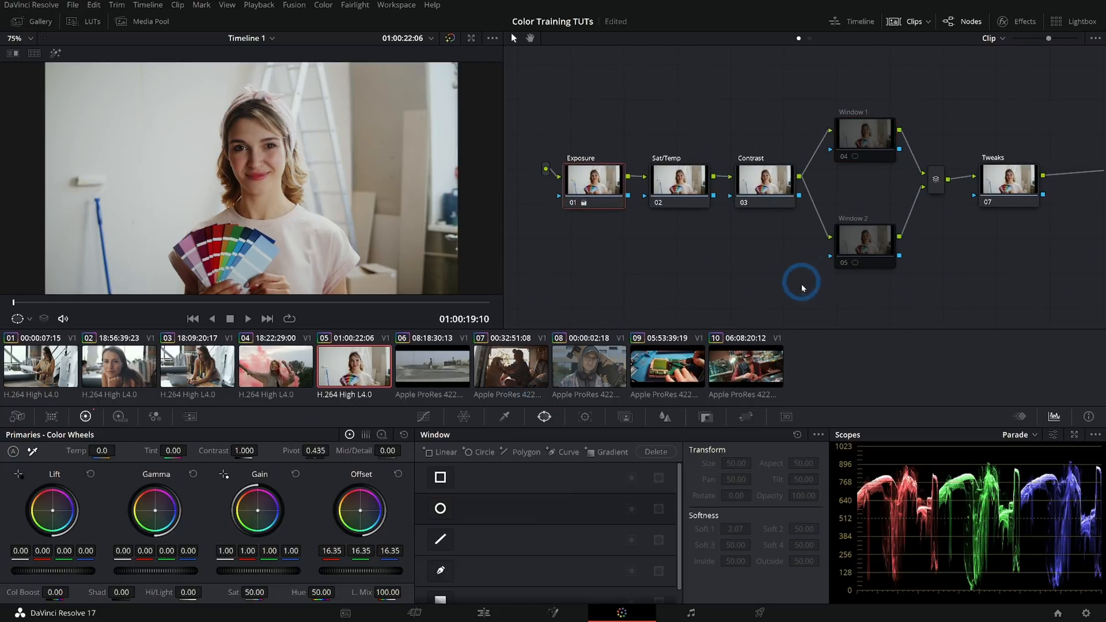
{"action": "mouse_move", "coordinate": [706, 249]}
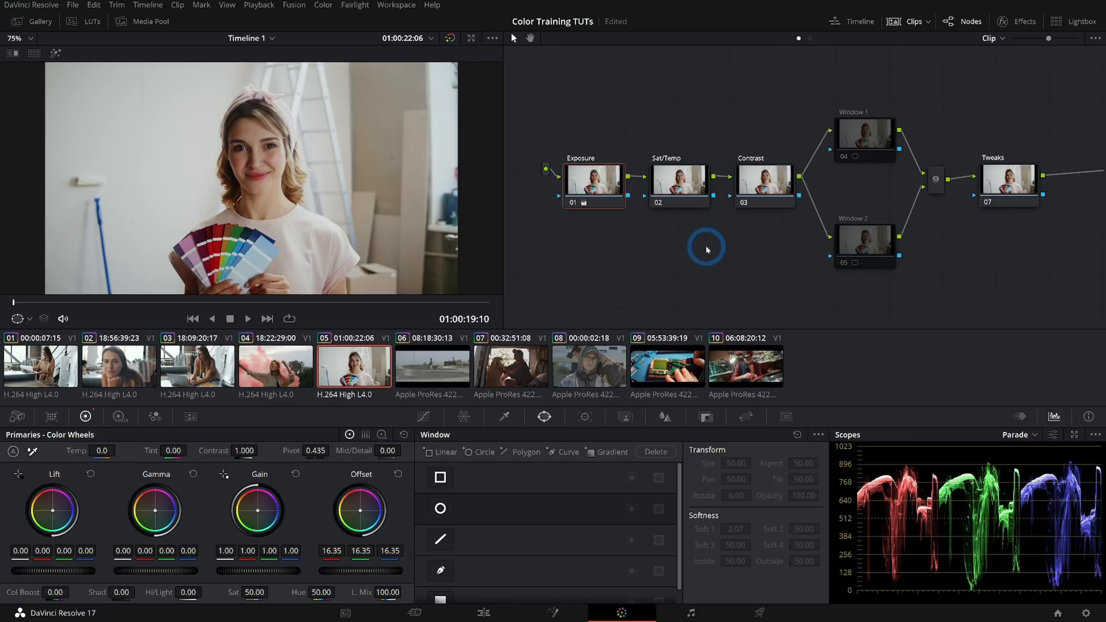
{"action": "left_click", "coordinate": [39, 21]}
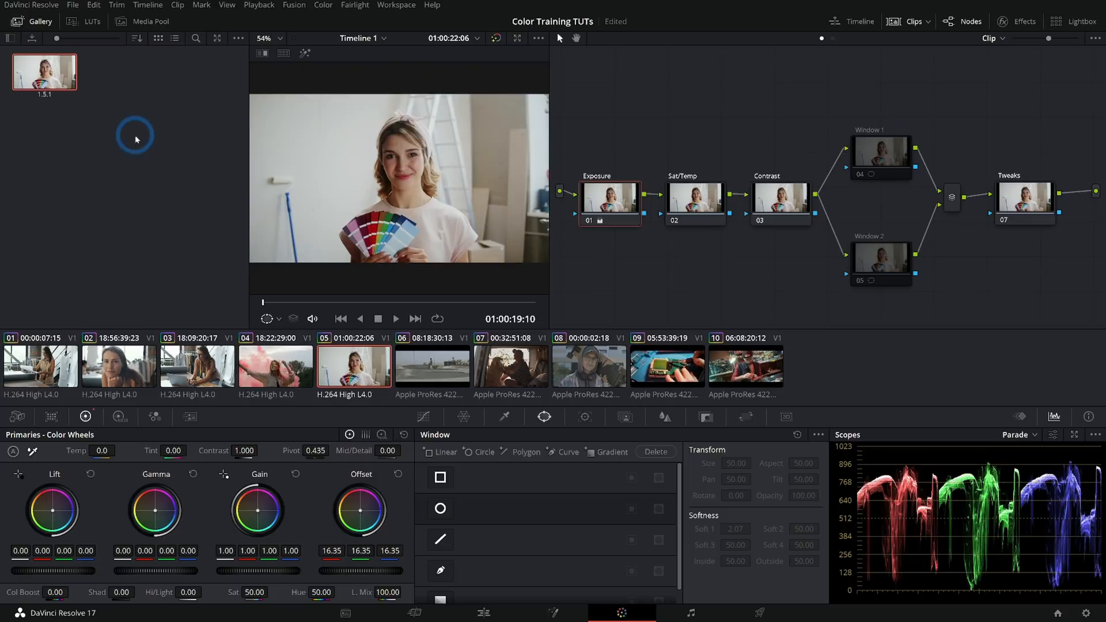